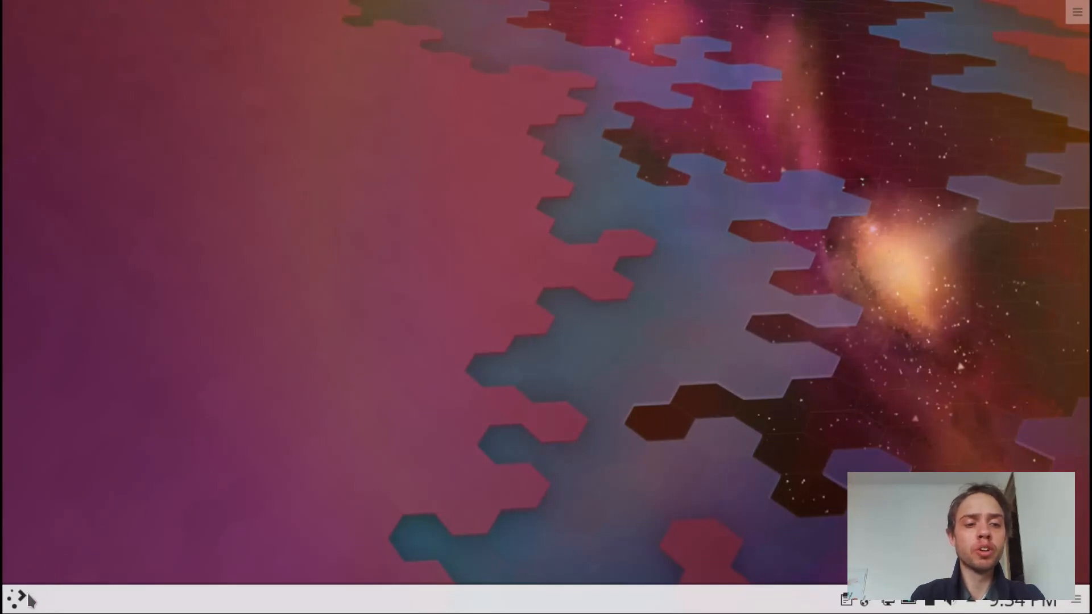
- Launch Dolphin from the Favorites list in the application launcher
click(16, 595)
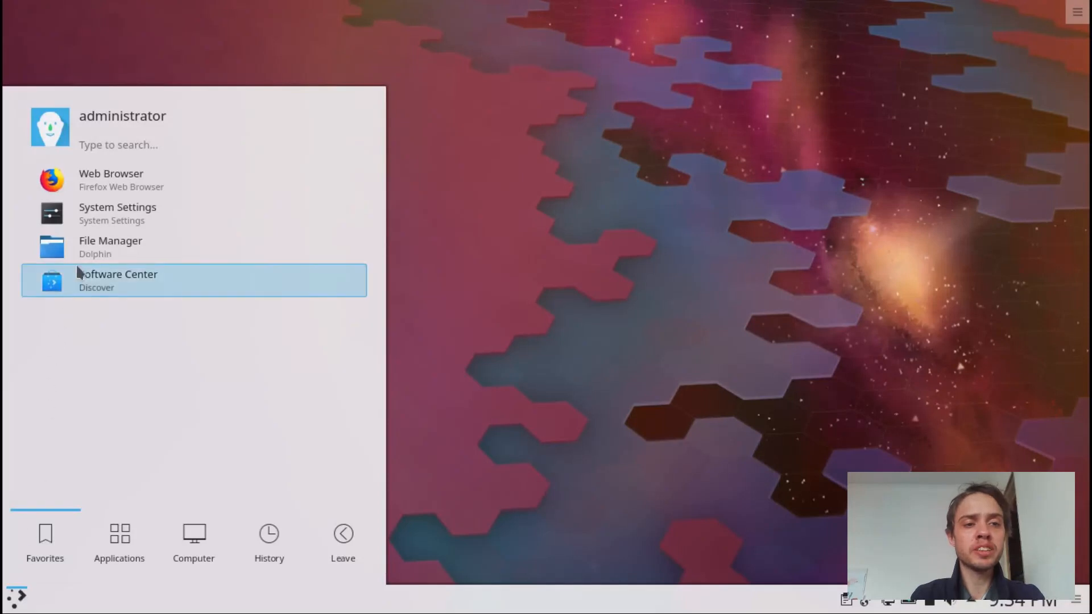
click(110, 246)
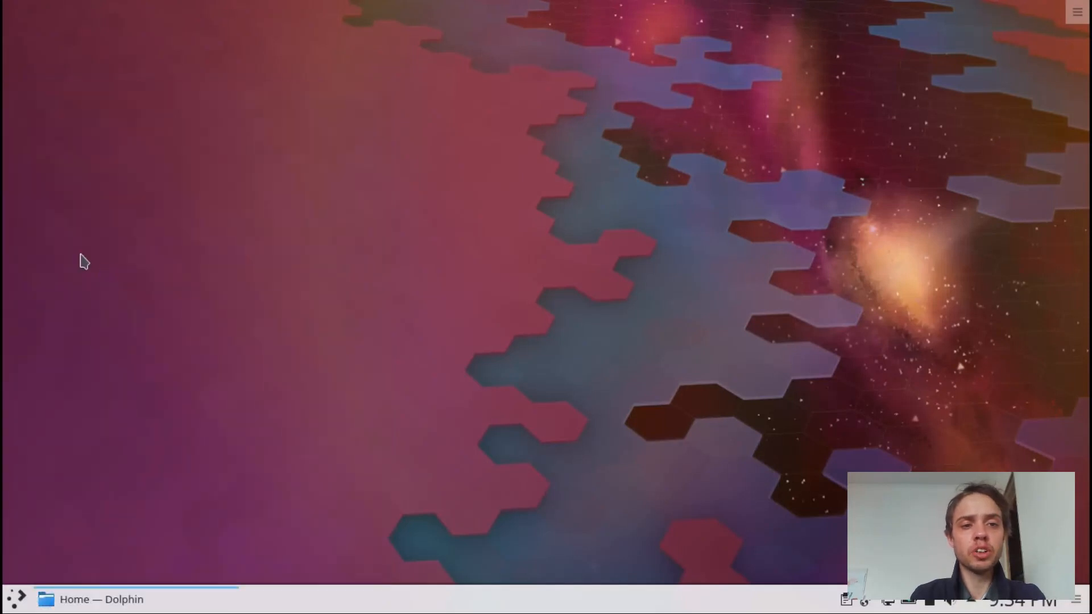
- Resize the Home folder icons with the zoom slider, then show them in Details view
click(99, 599)
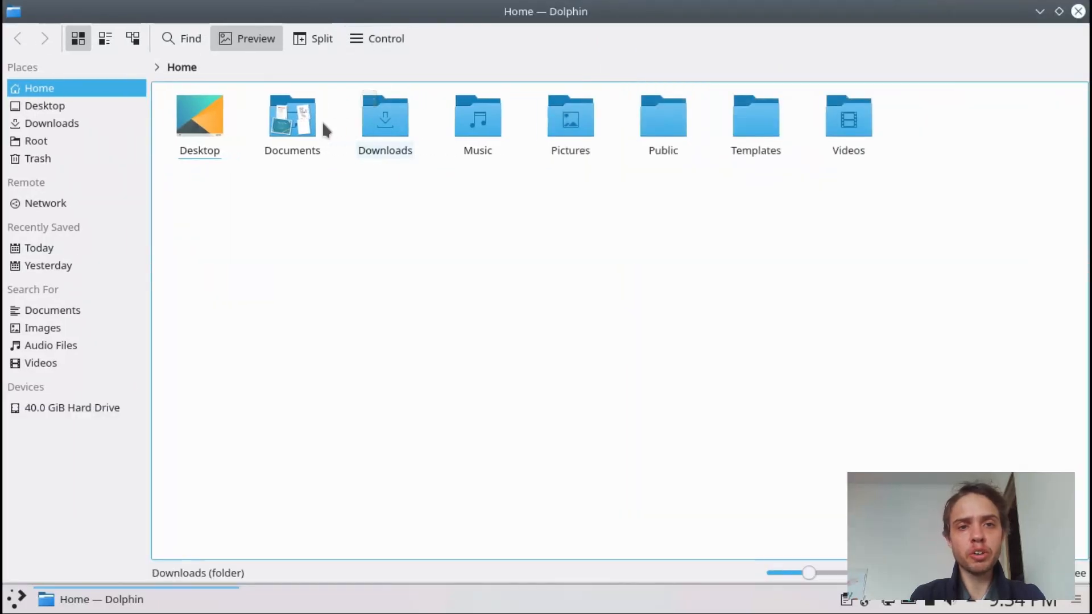
click(286, 119)
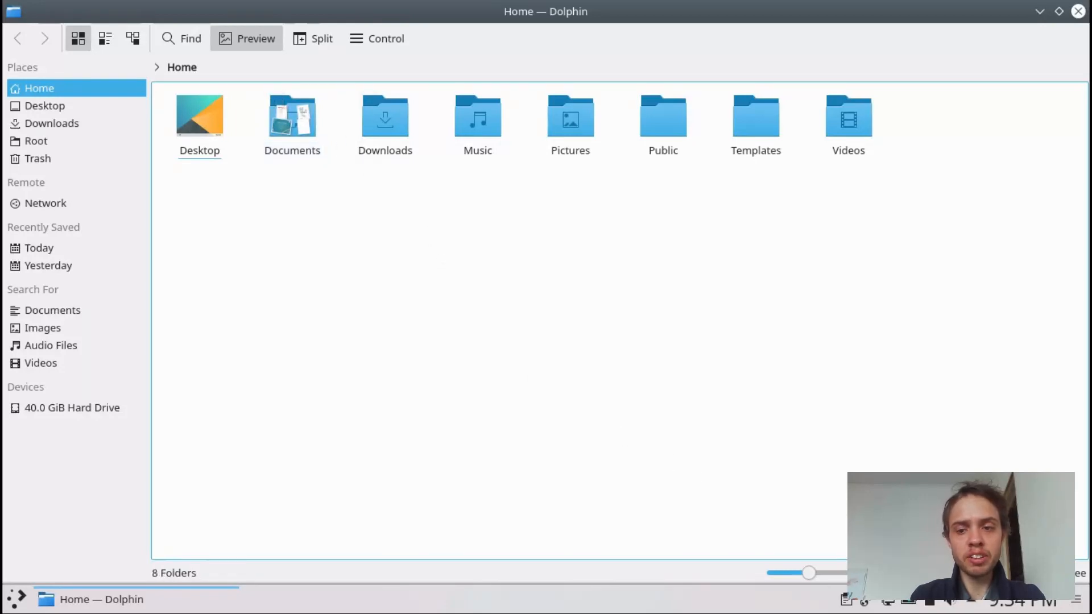
drag(808, 572, 819, 572)
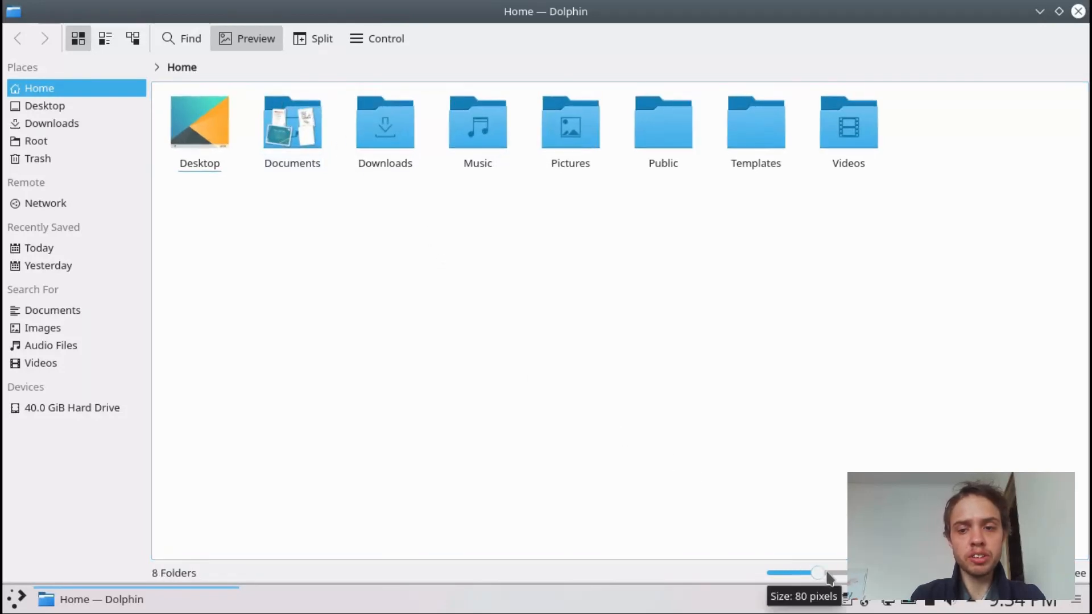
drag(818, 572, 849, 573)
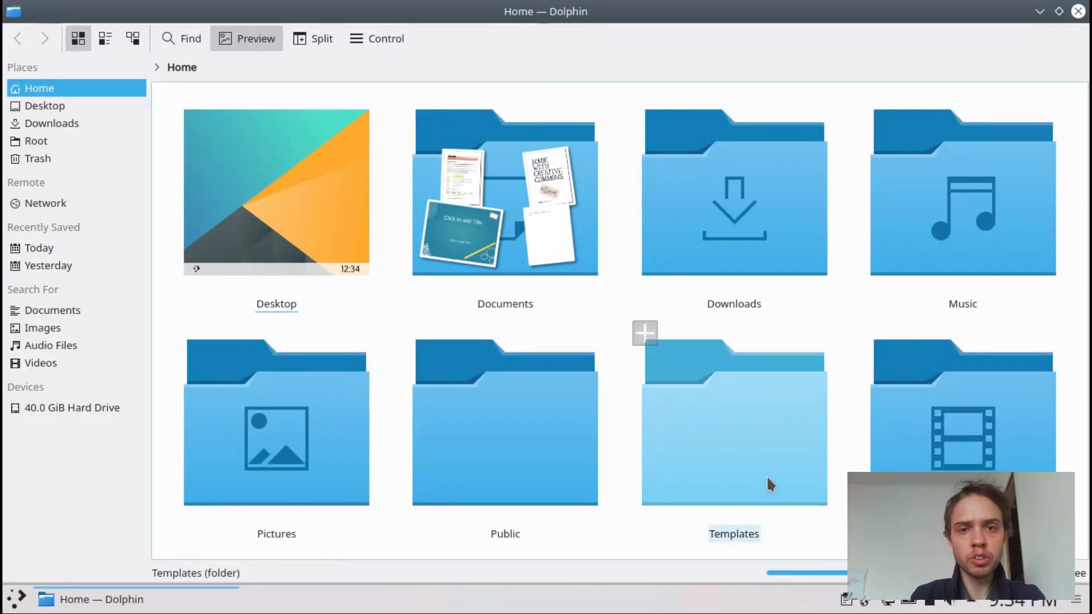
mouse_move(729, 464)
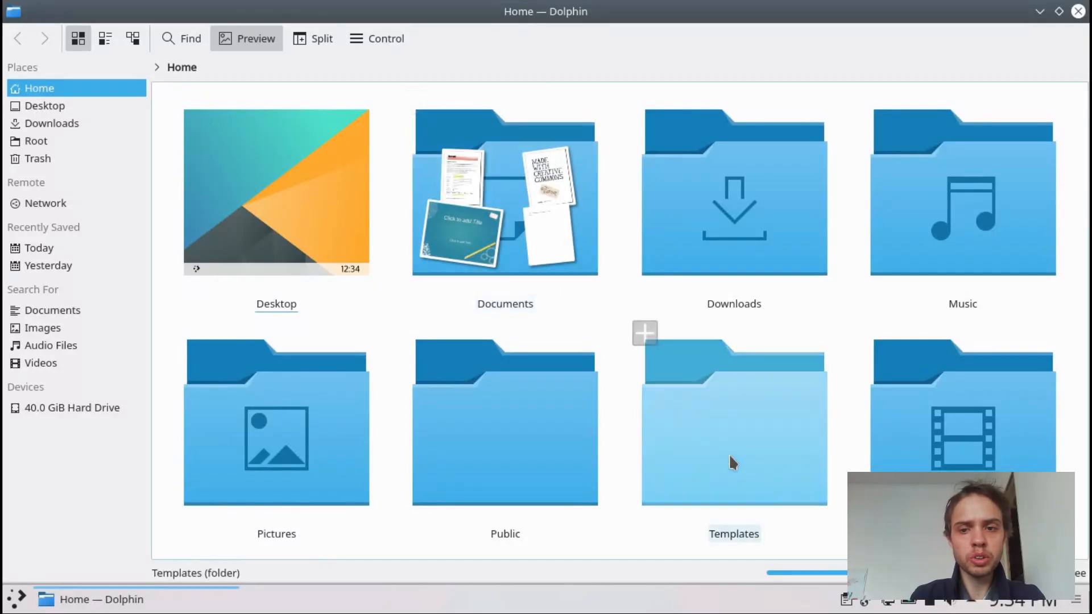
drag(825, 573, 801, 573)
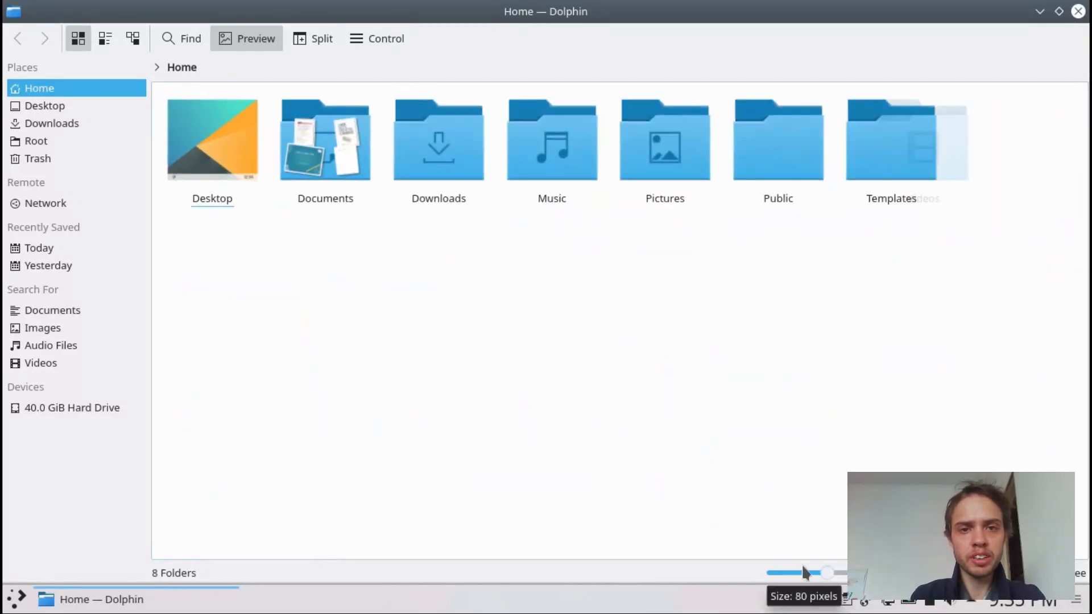
drag(804, 572, 828, 573)
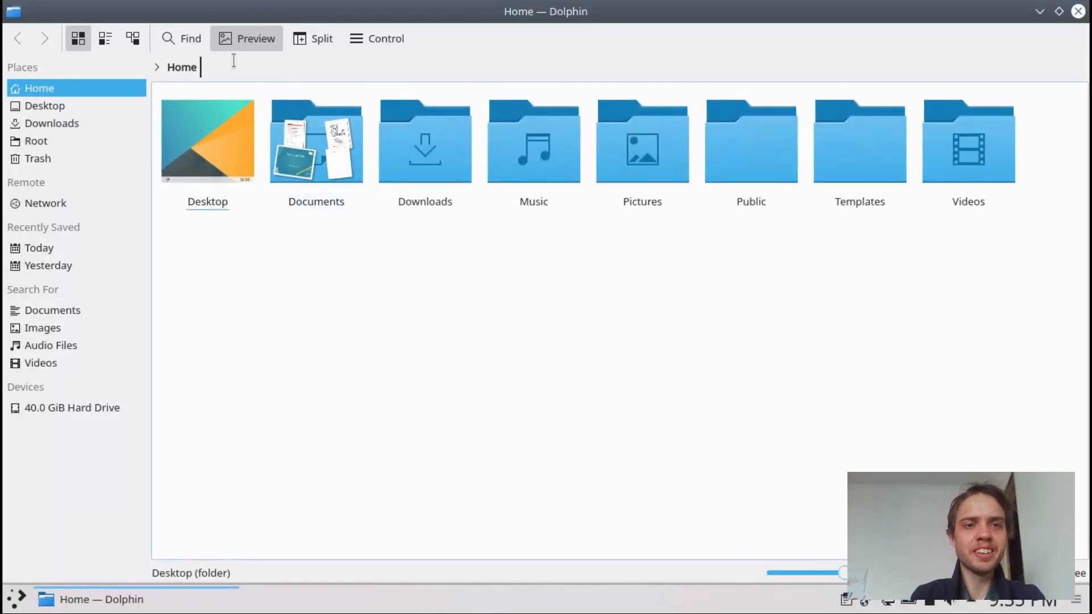
click(104, 39)
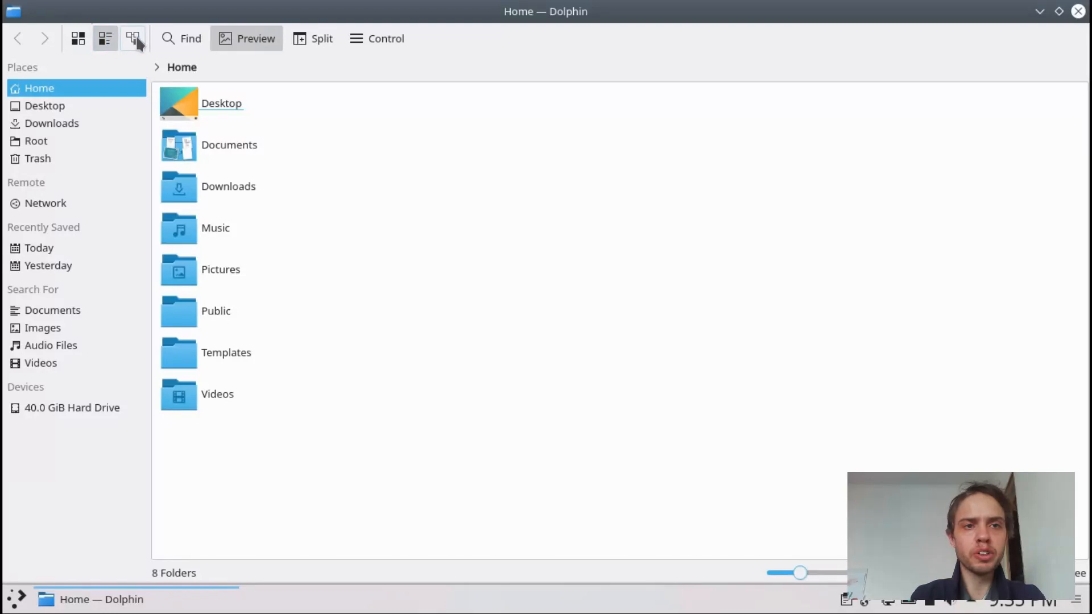
click(132, 38)
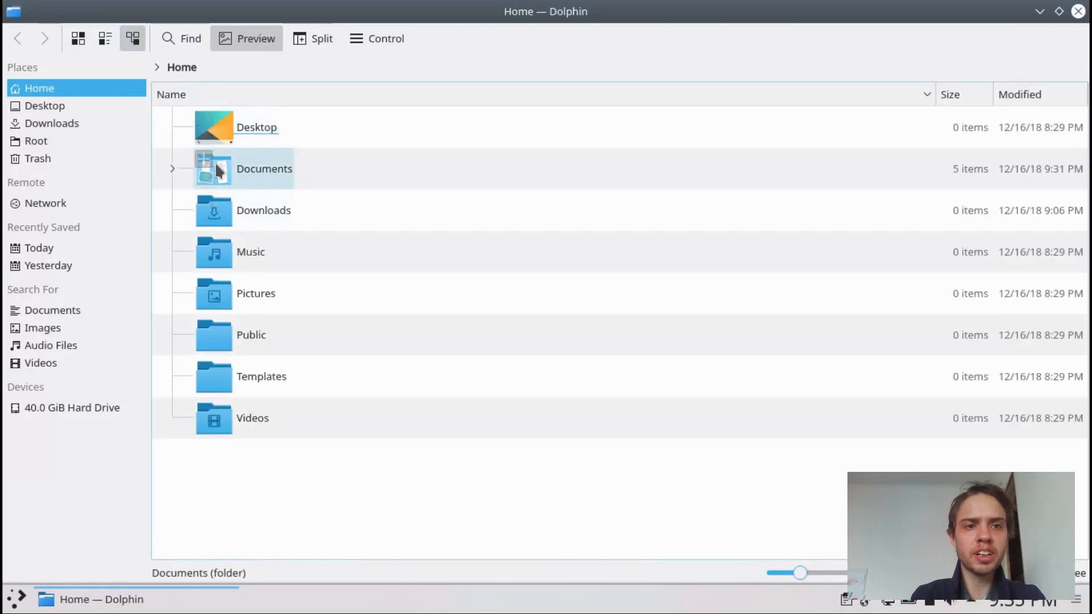
- Browse the Documents folder's file previews, then open made-with-cc.pdf in Okular
double_click(264, 169)
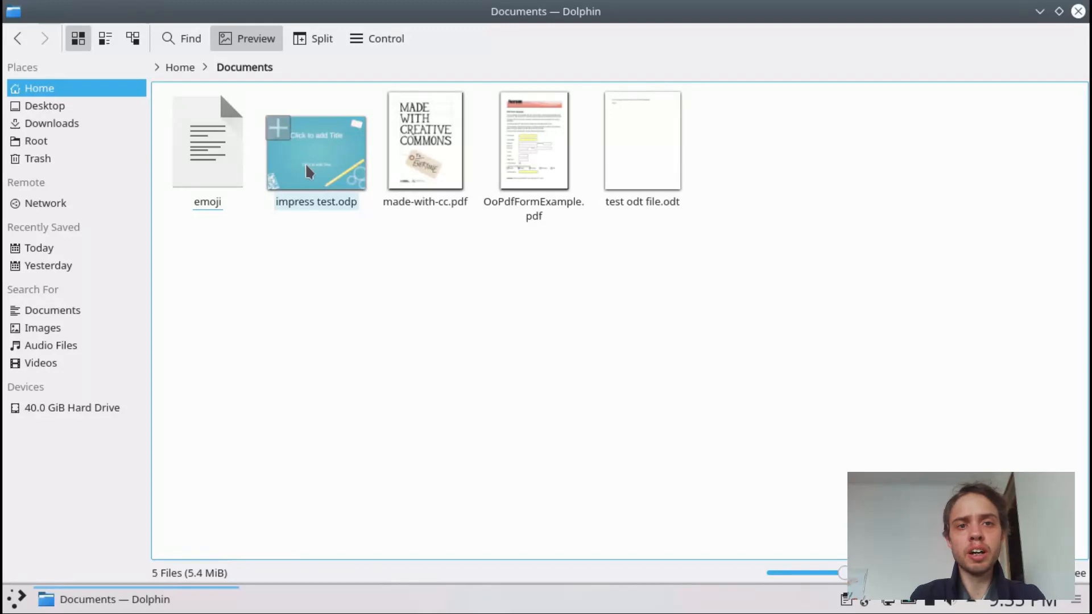
click(540, 147)
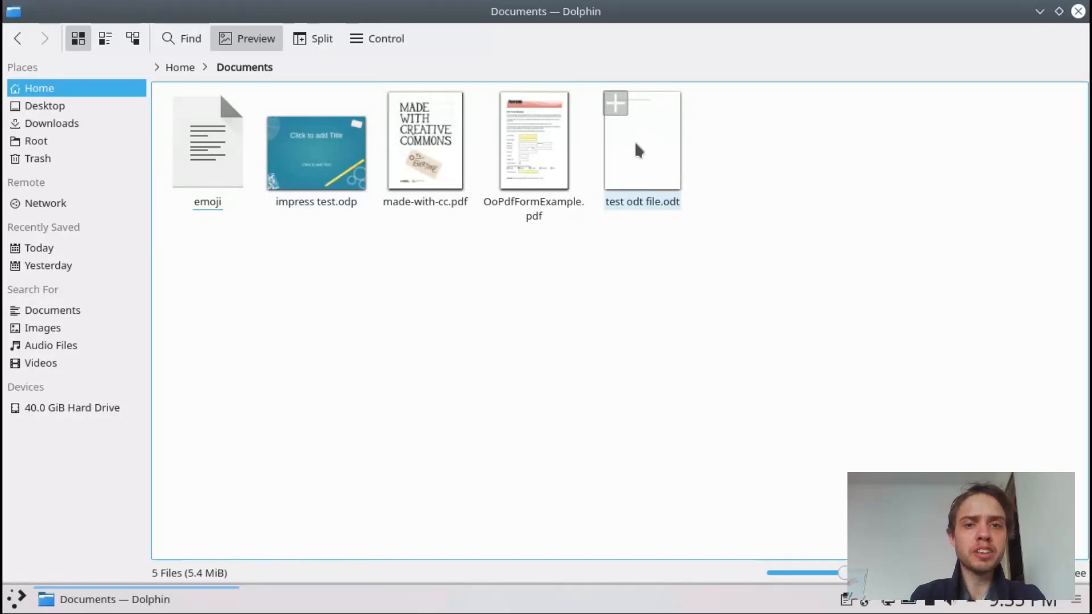
click(424, 142)
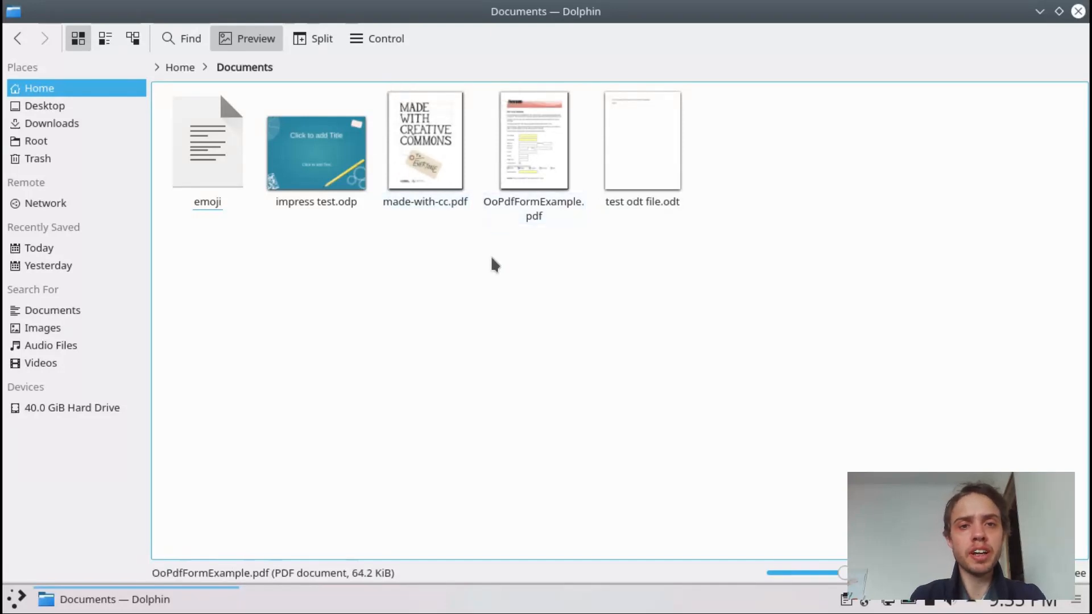
click(485, 255)
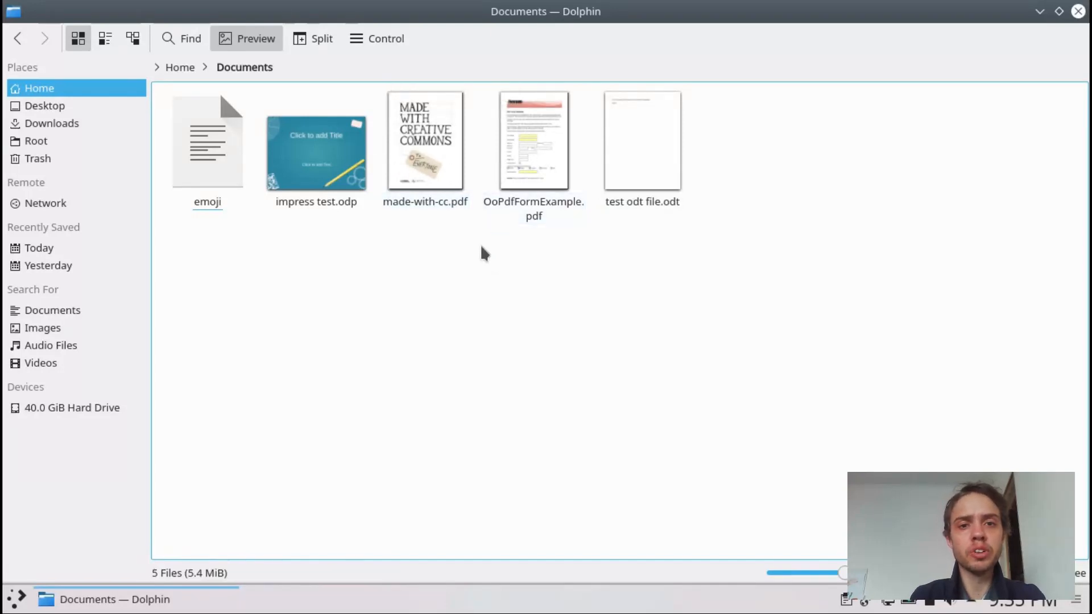
double_click(425, 139)
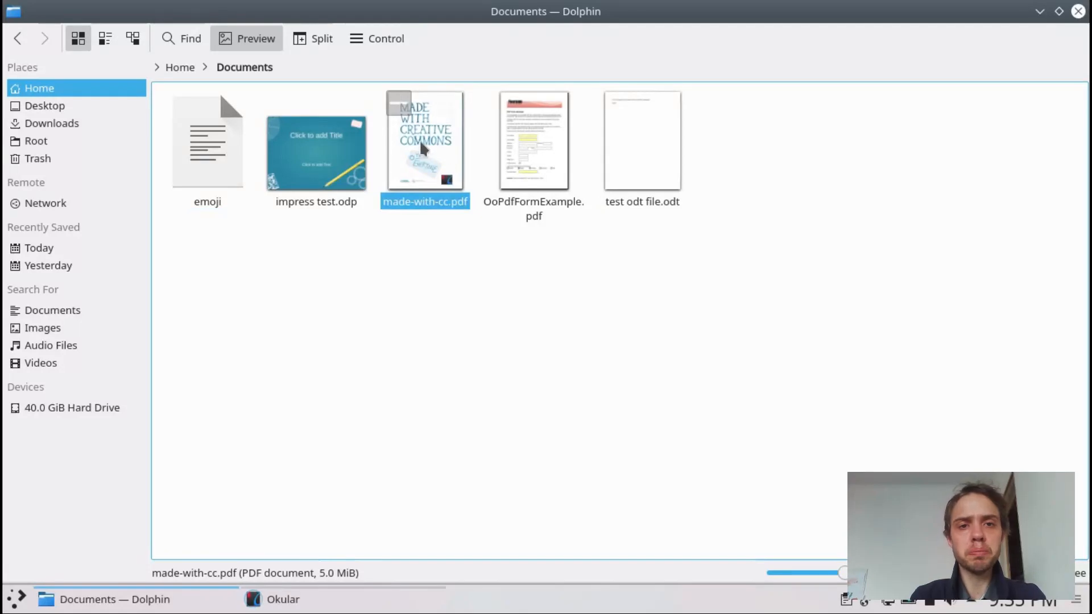
double_click(423, 145)
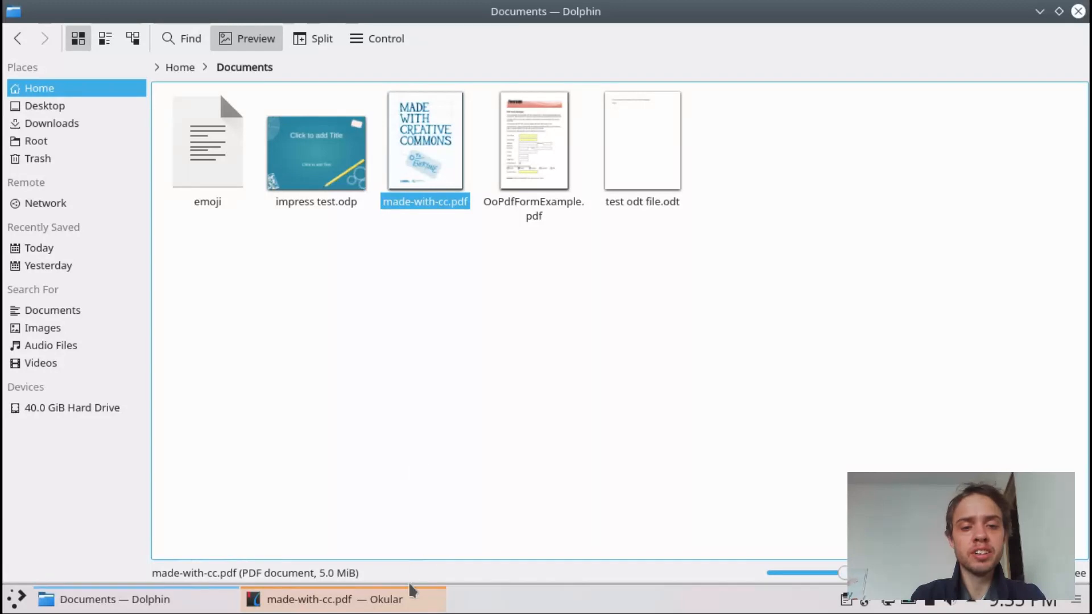
- Bring up Okular and jump to page 97 using the thumbnail sidebar
click(331, 599)
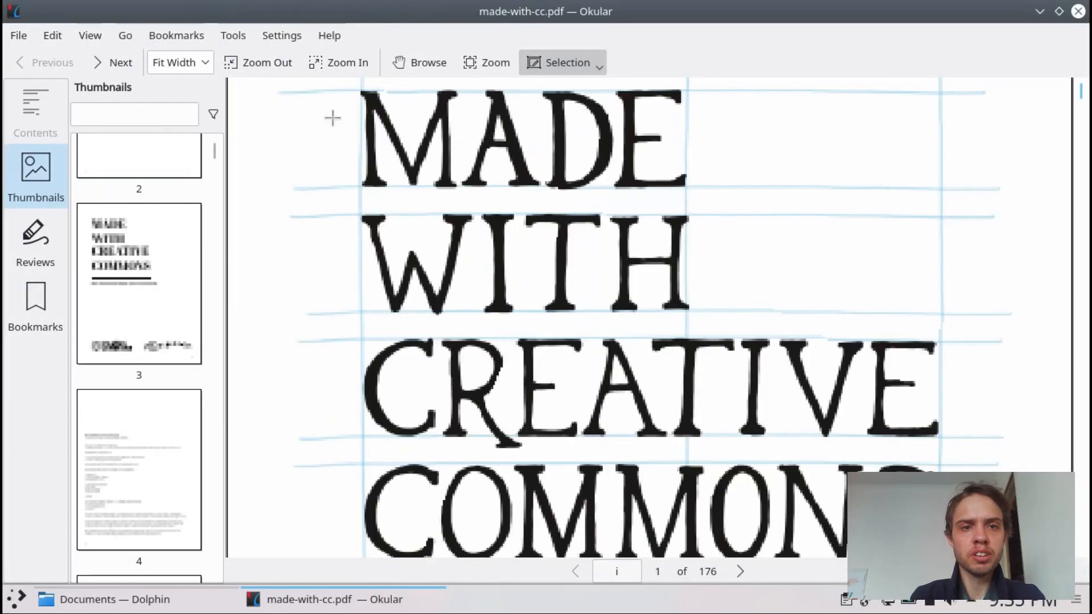
scroll(down, 3)
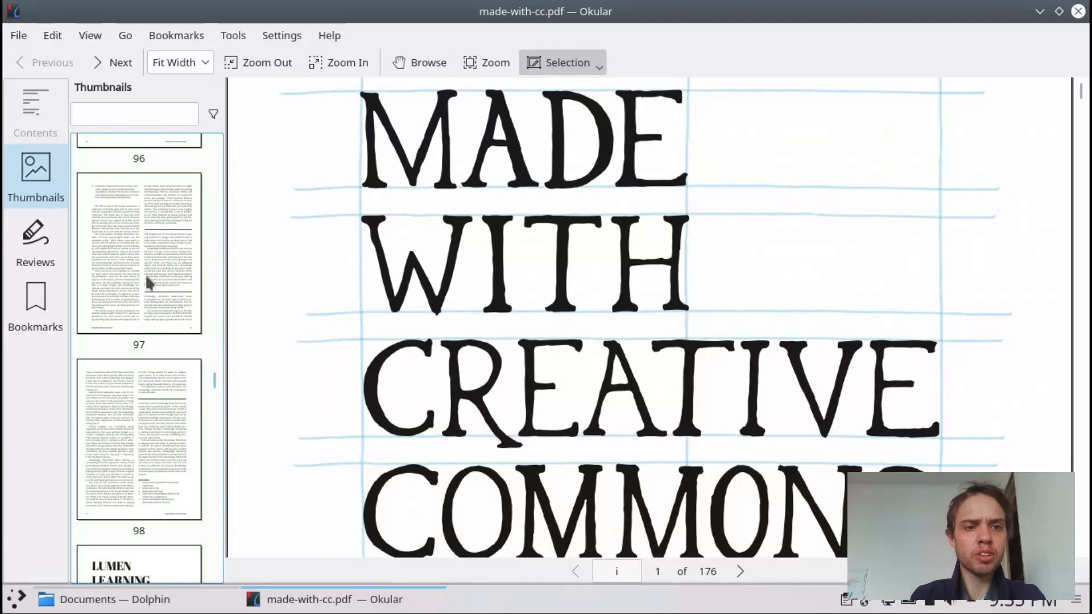
click(139, 259)
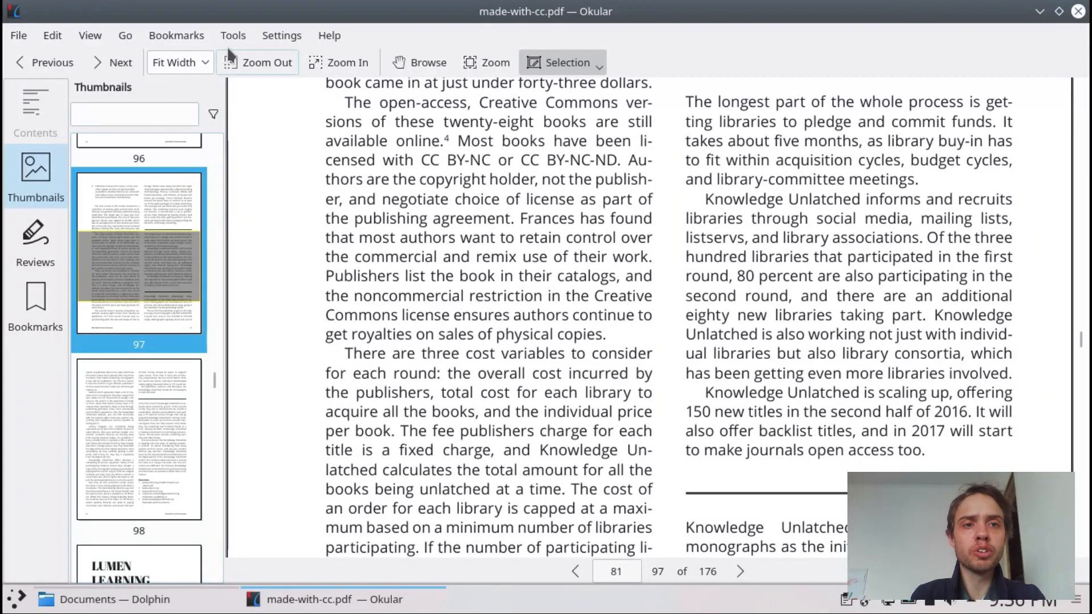
- Add a Typewriter note reading 'this is interesting' on page 97
click(234, 35)
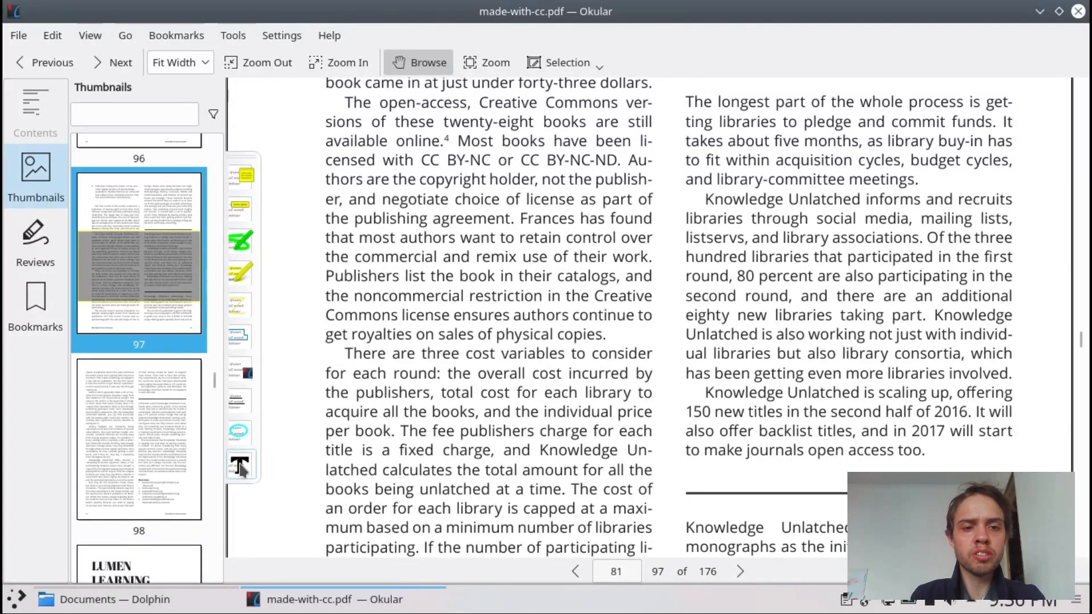
mouse_move(210, 227)
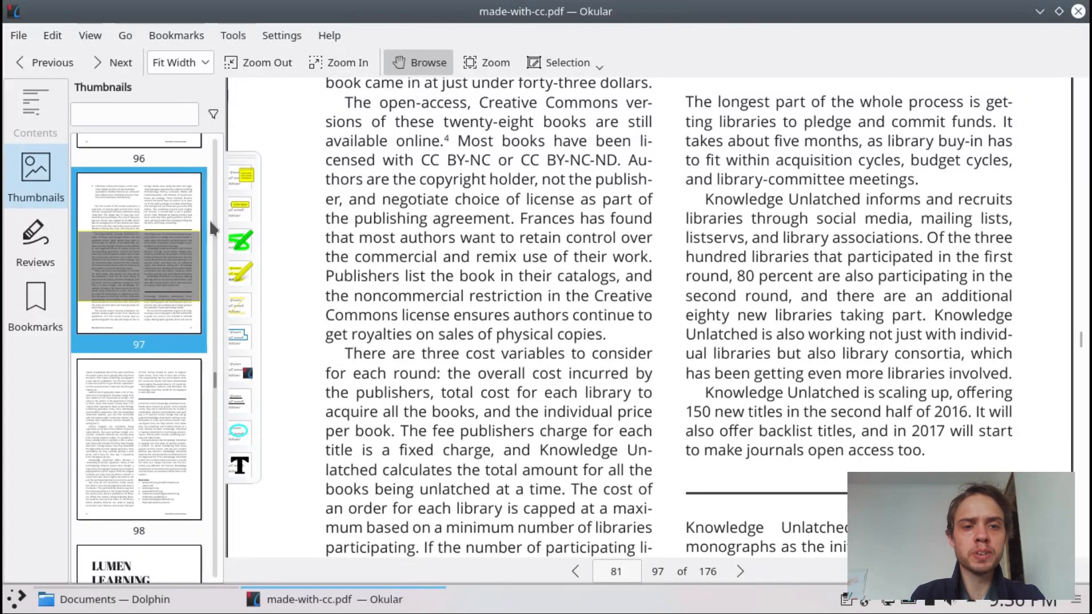
click(239, 467)
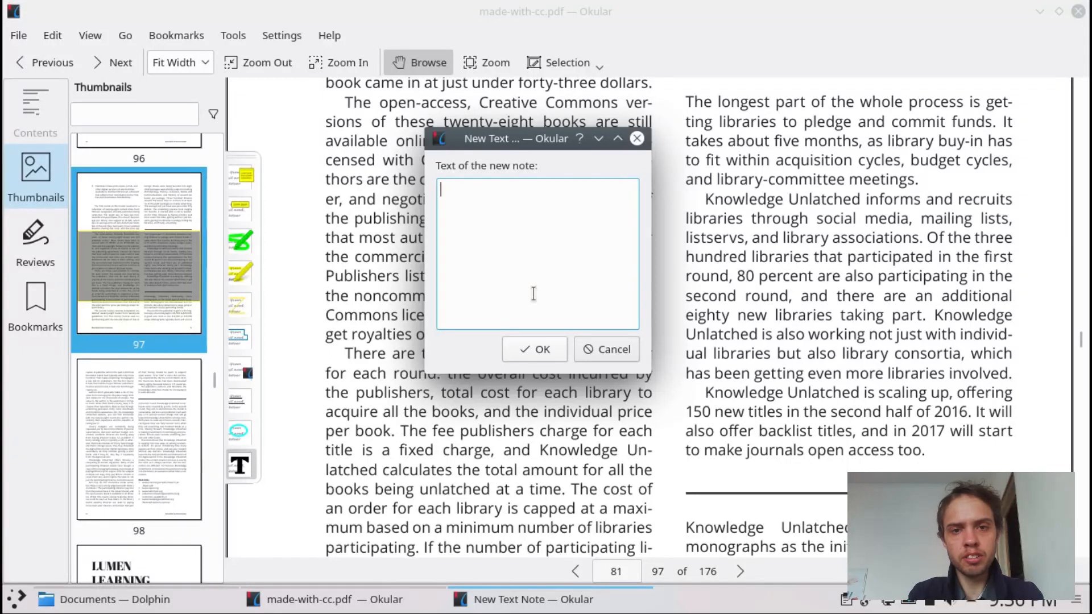
text(this is interest)
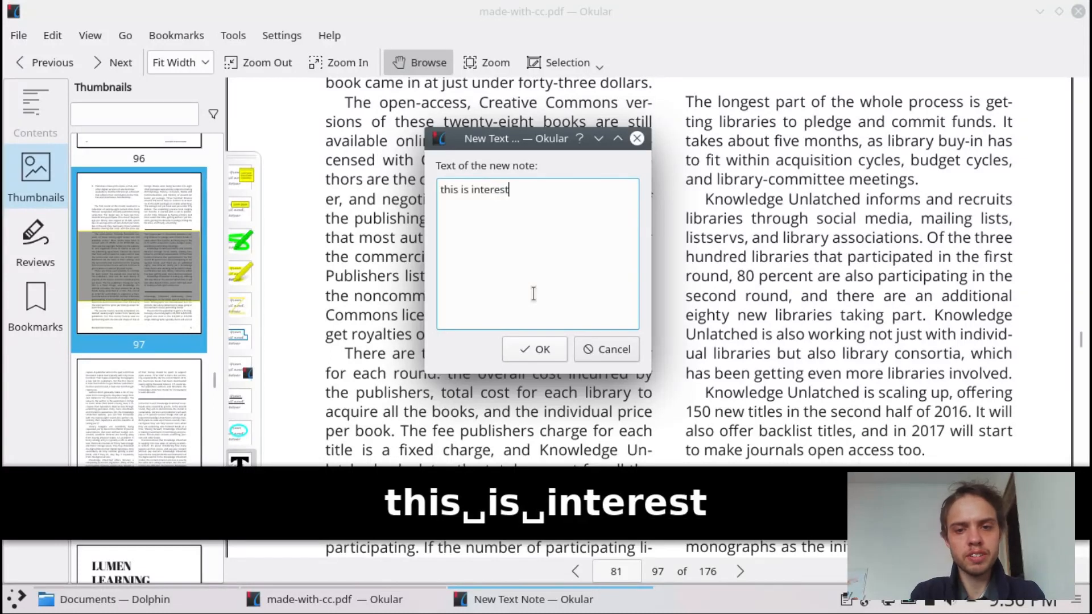
text(ing)
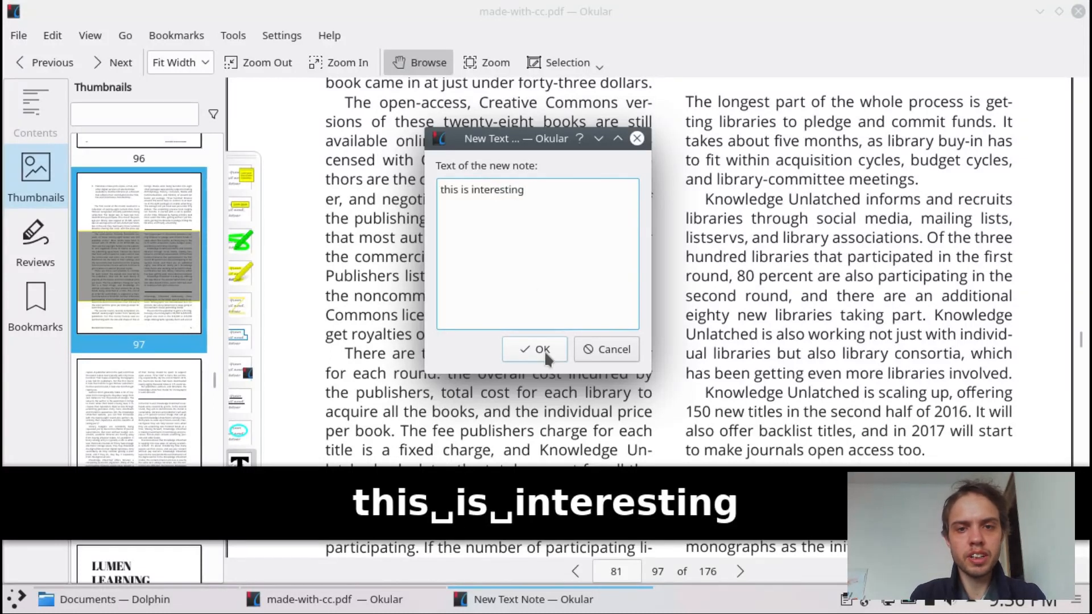
click(535, 349)
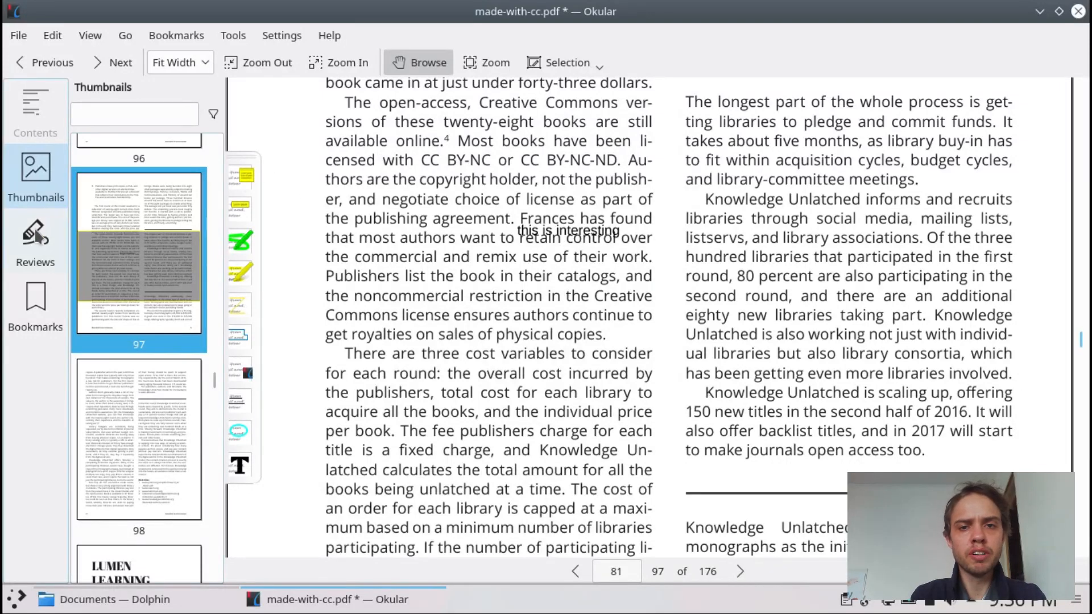
- Show the Typewriter note under Page 97 in Reviews, then close the PDF
click(36, 241)
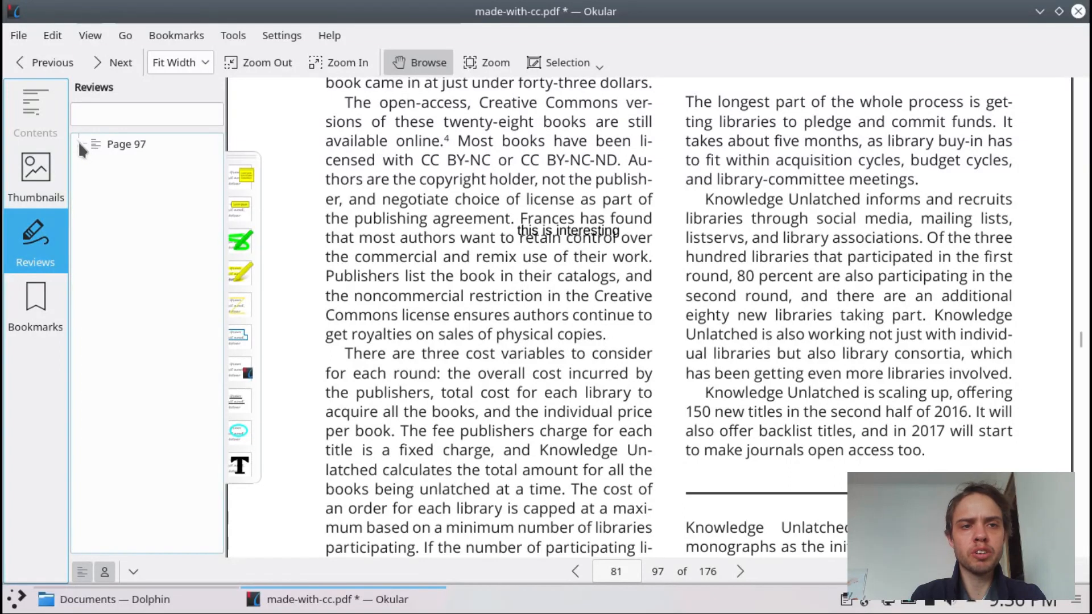
click(81, 144)
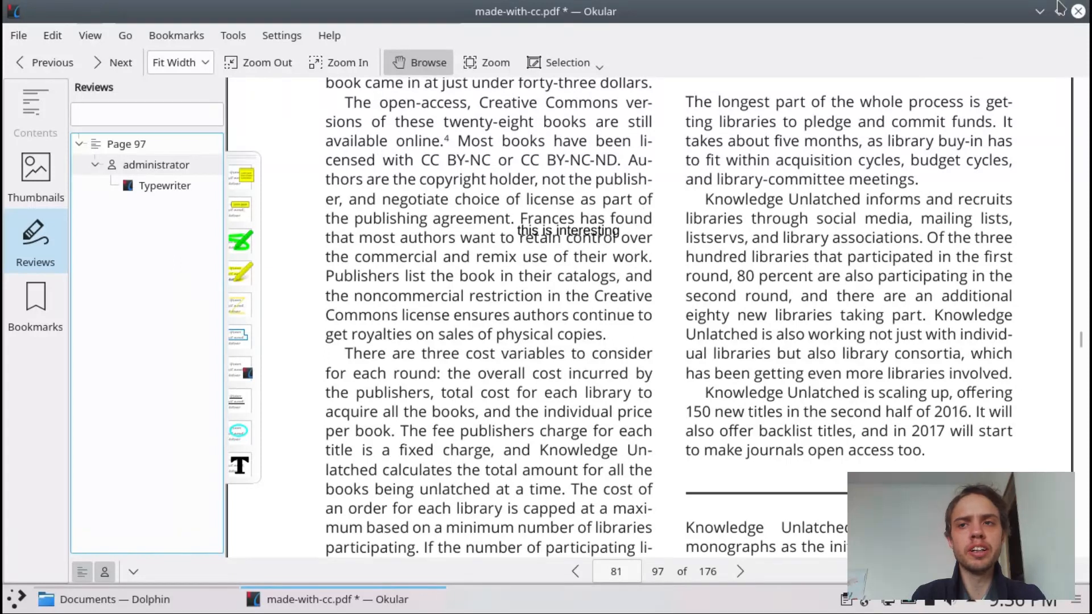
click(1076, 12)
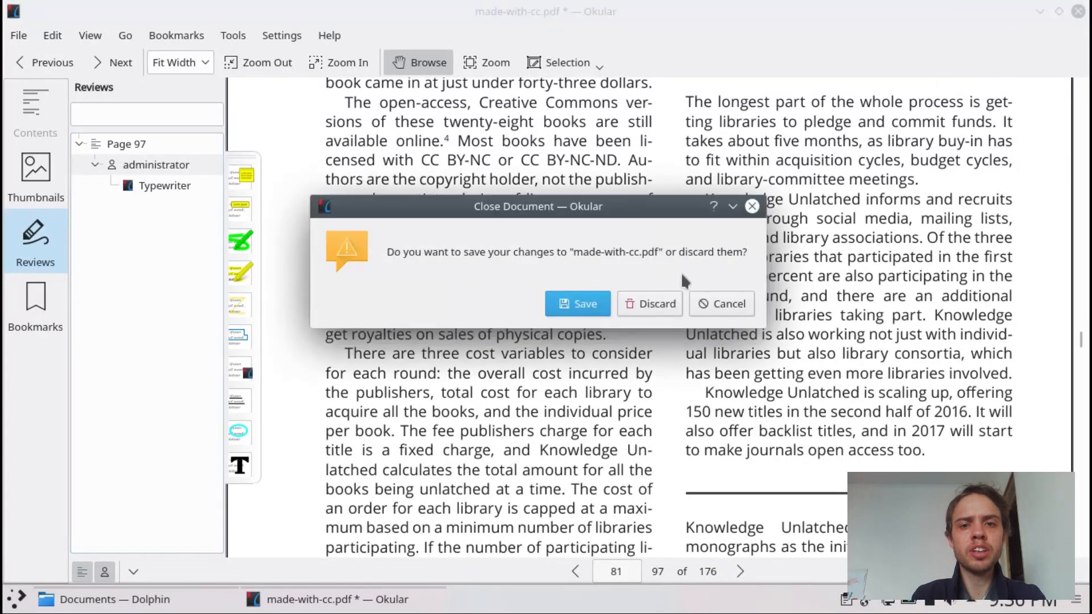
- Discard the PDF's unsaved changes and close the Dolphin Documents window
click(657, 303)
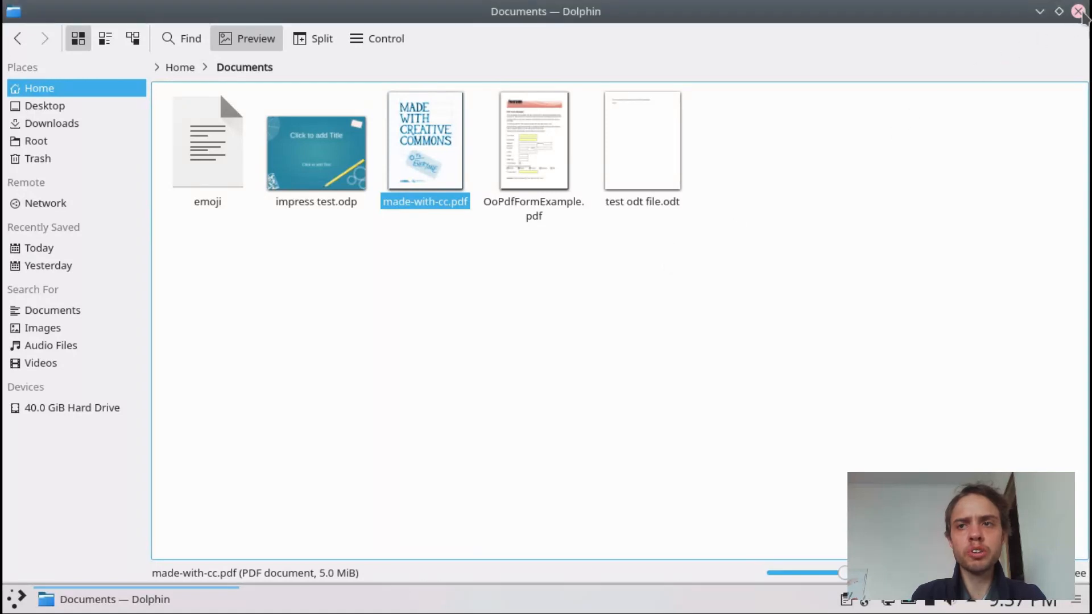
click(1075, 12)
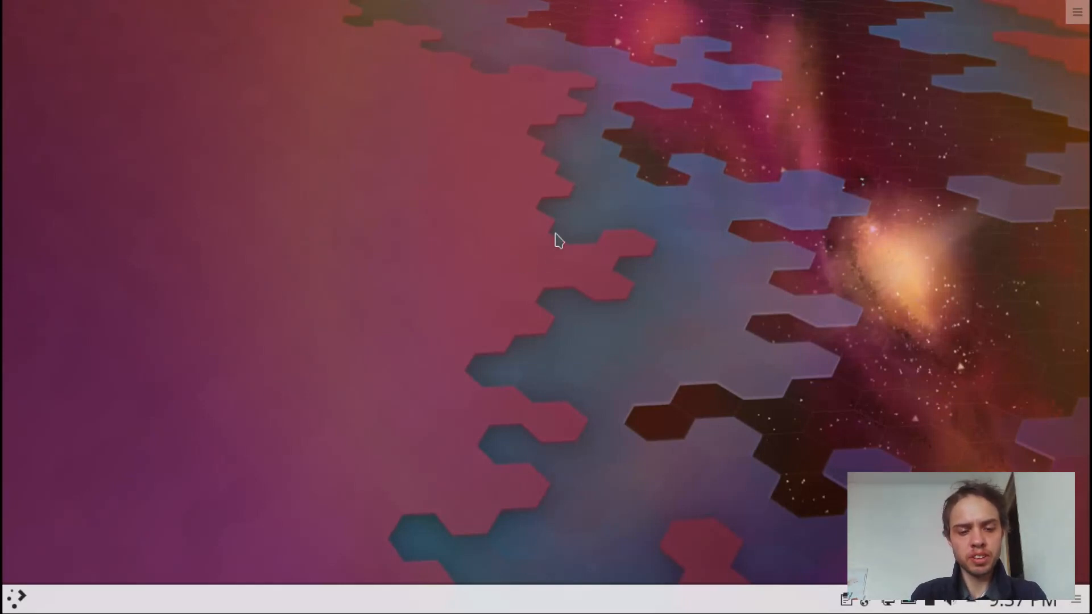
- Capture the full screen and save it to the Desktop as JPEG, then as PNG
key(Print)
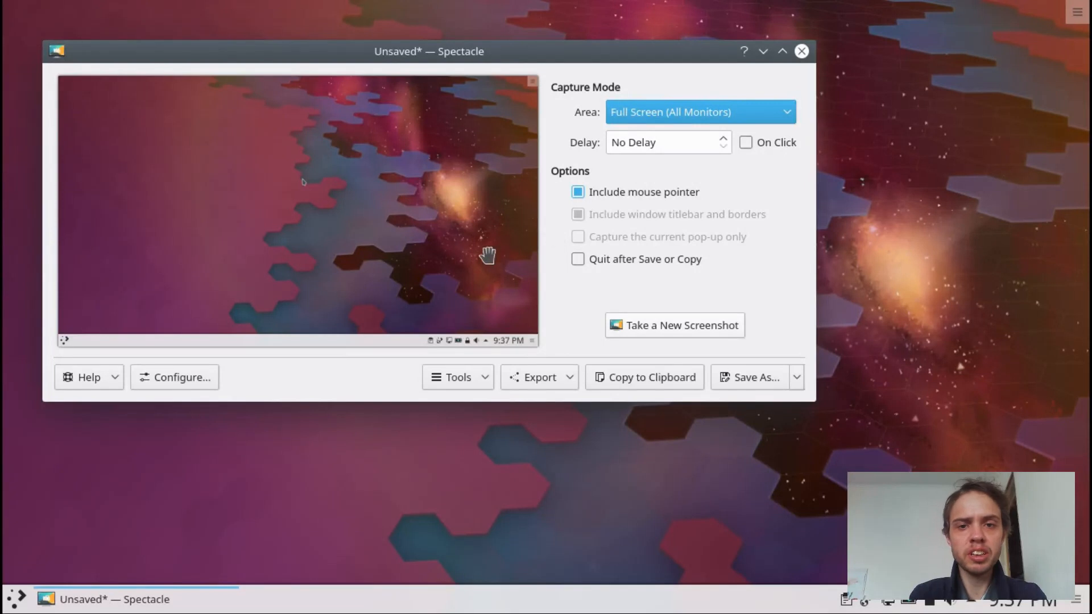
mouse_move(748, 377)
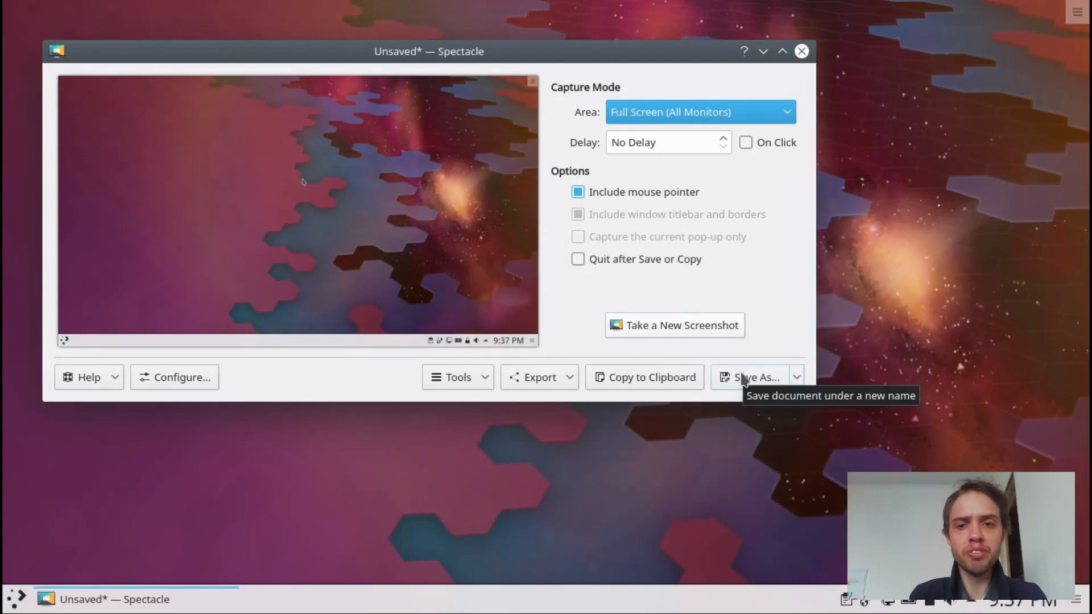
click(754, 377)
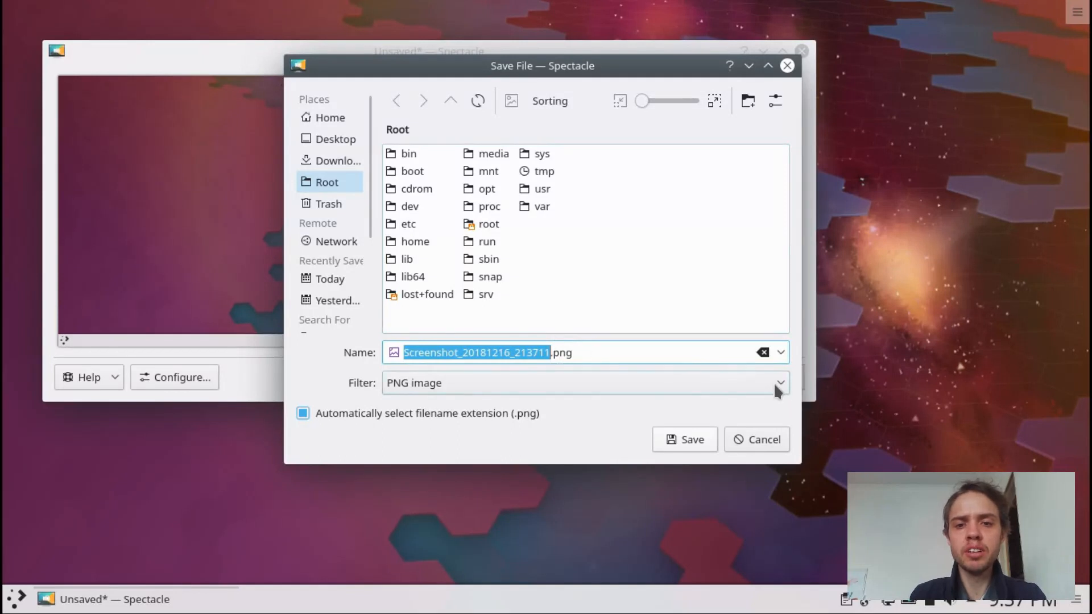
click(780, 384)
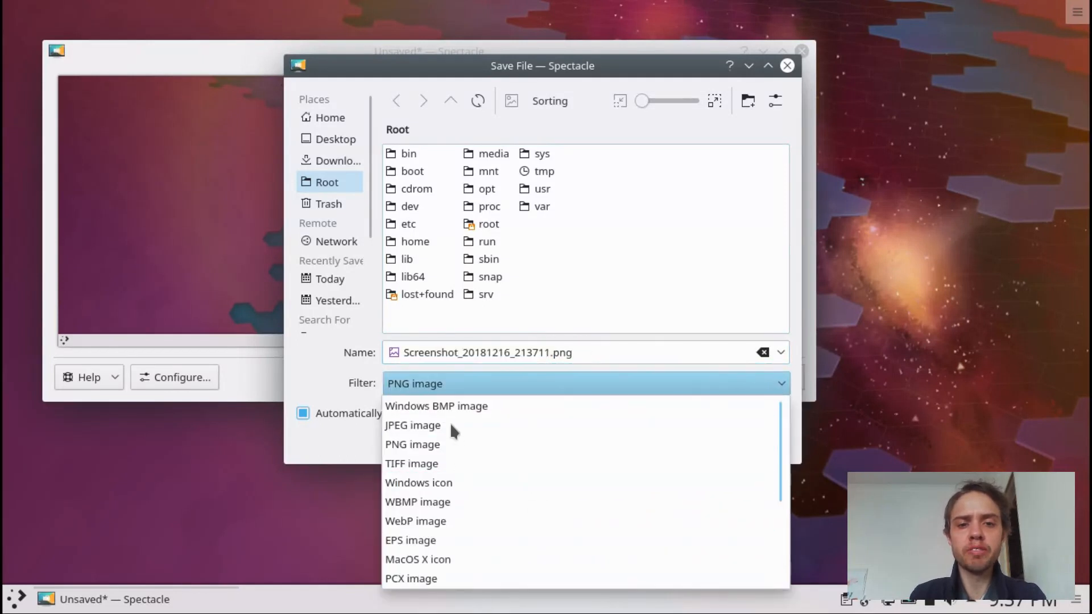
click(412, 425)
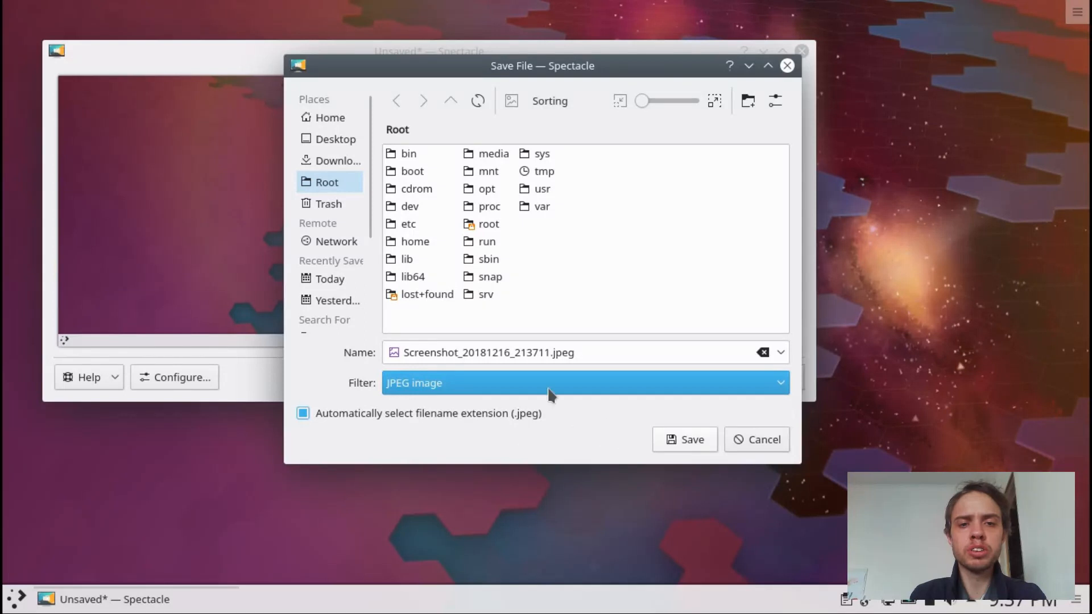
click(336, 139)
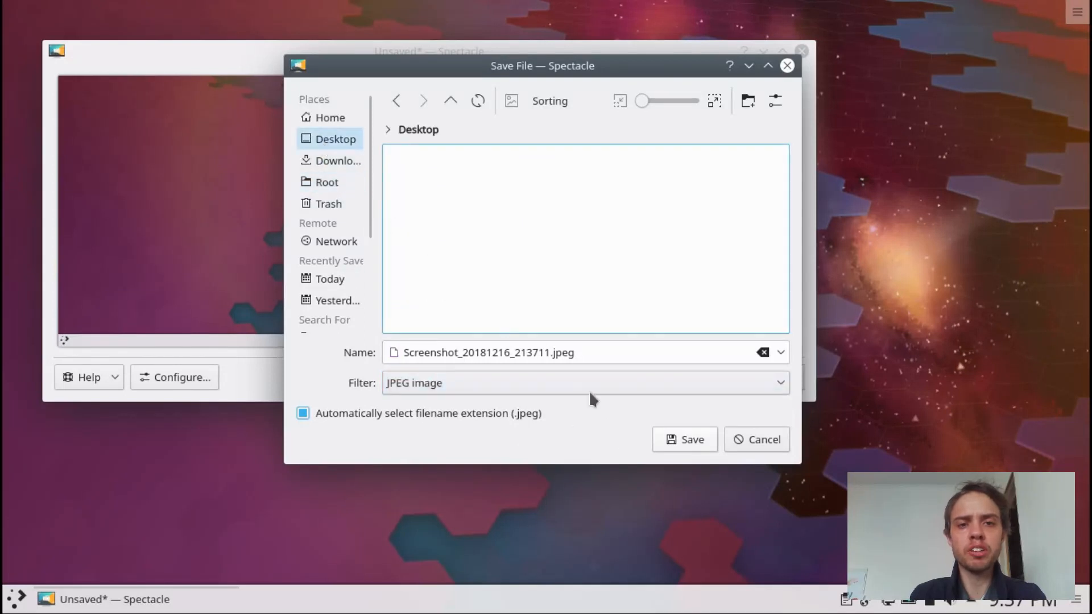
click(685, 439)
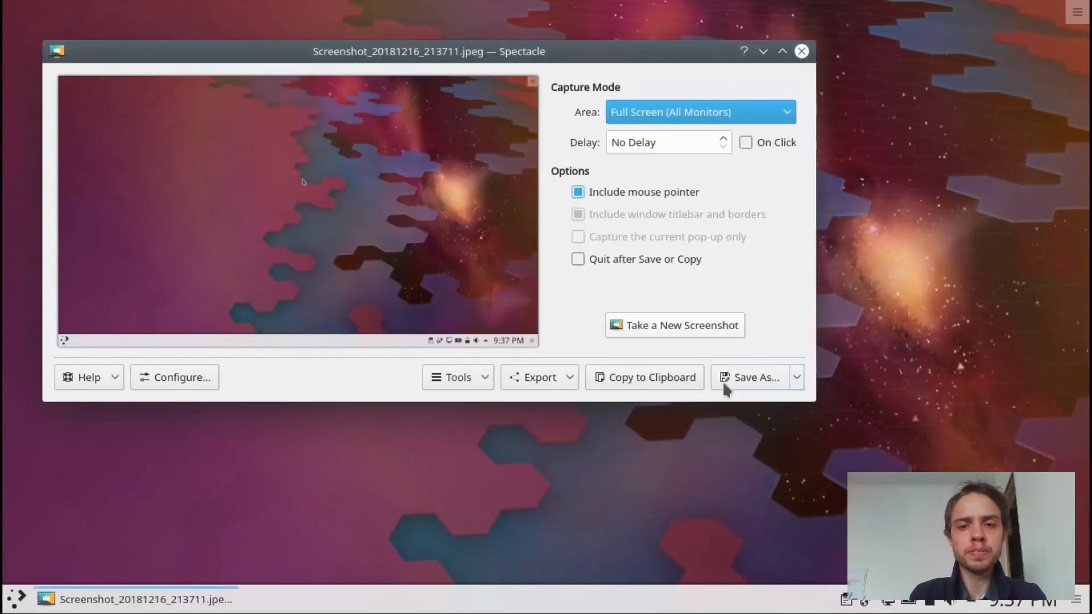
click(757, 377)
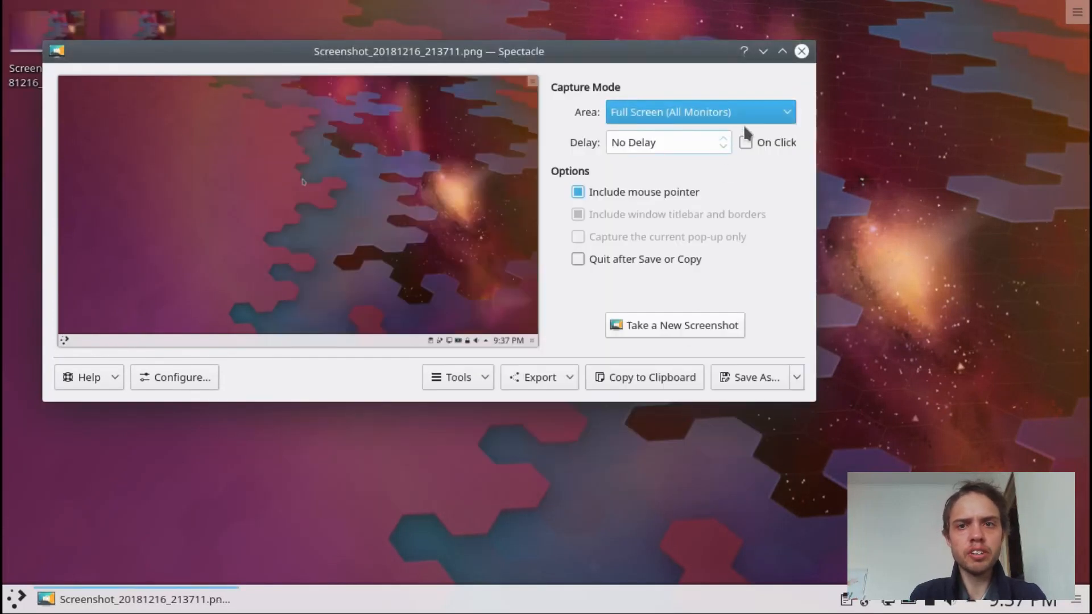
mouse_move(801, 51)
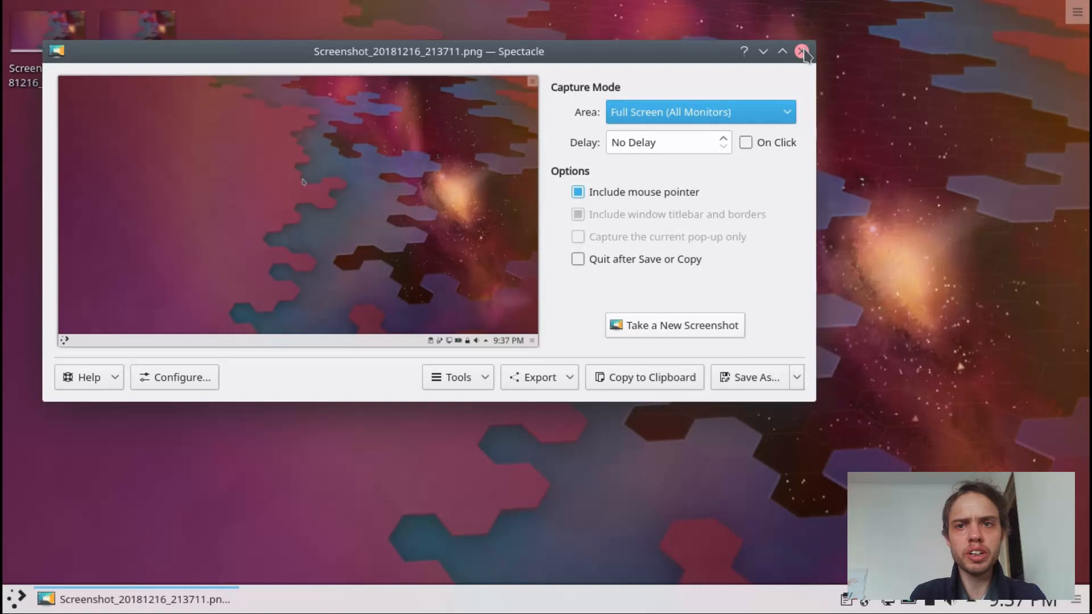
- Close Spectacle, view the Desktop PNG screenshot in Gwenview, then close Gwenview
click(801, 50)
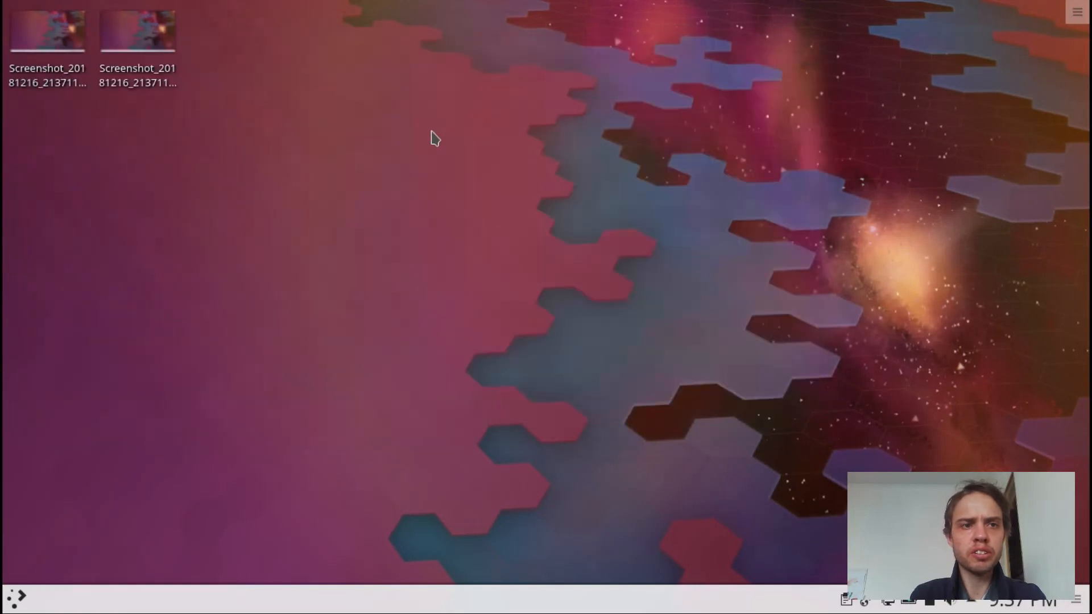
click(140, 31)
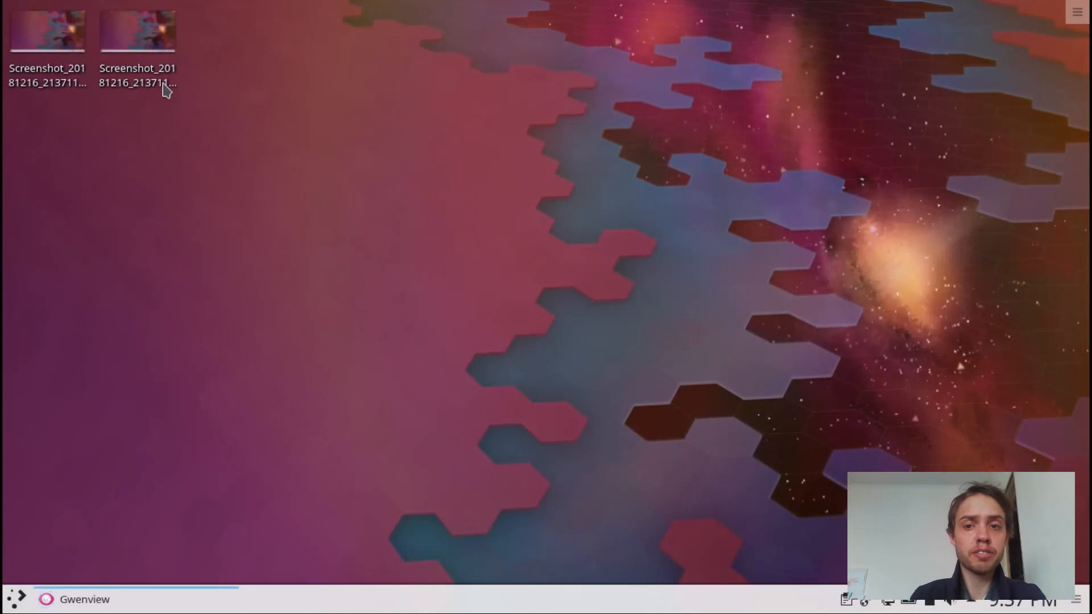
double_click(48, 25)
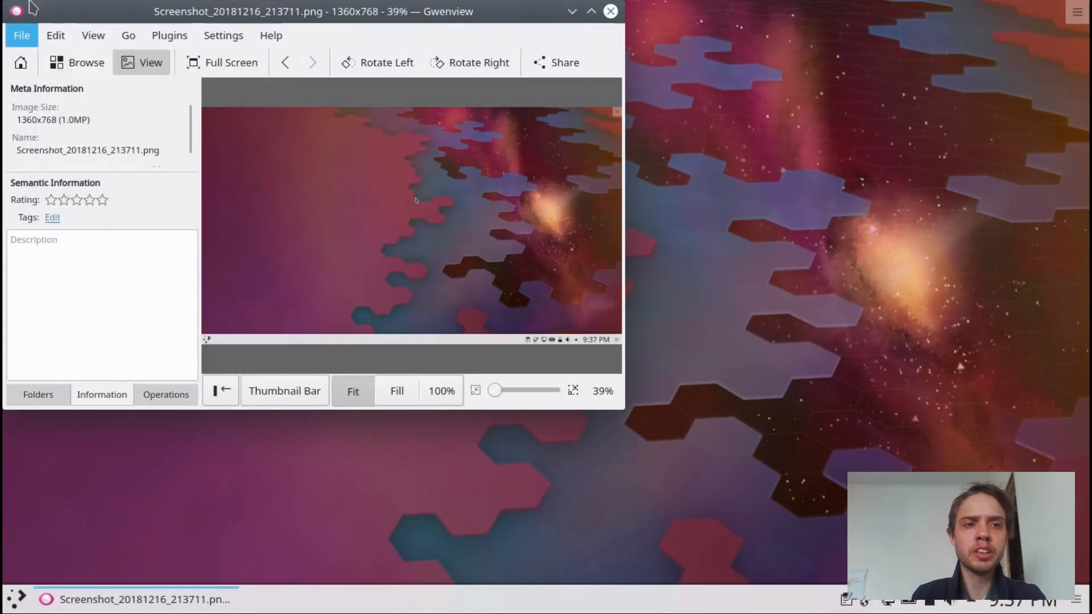
click(54, 35)
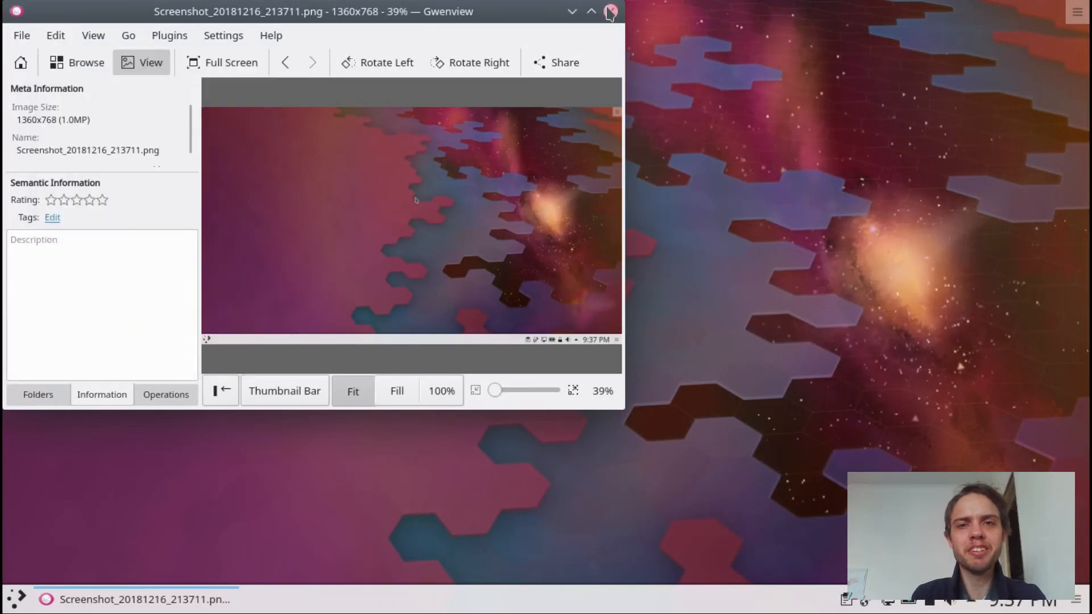
click(610, 9)
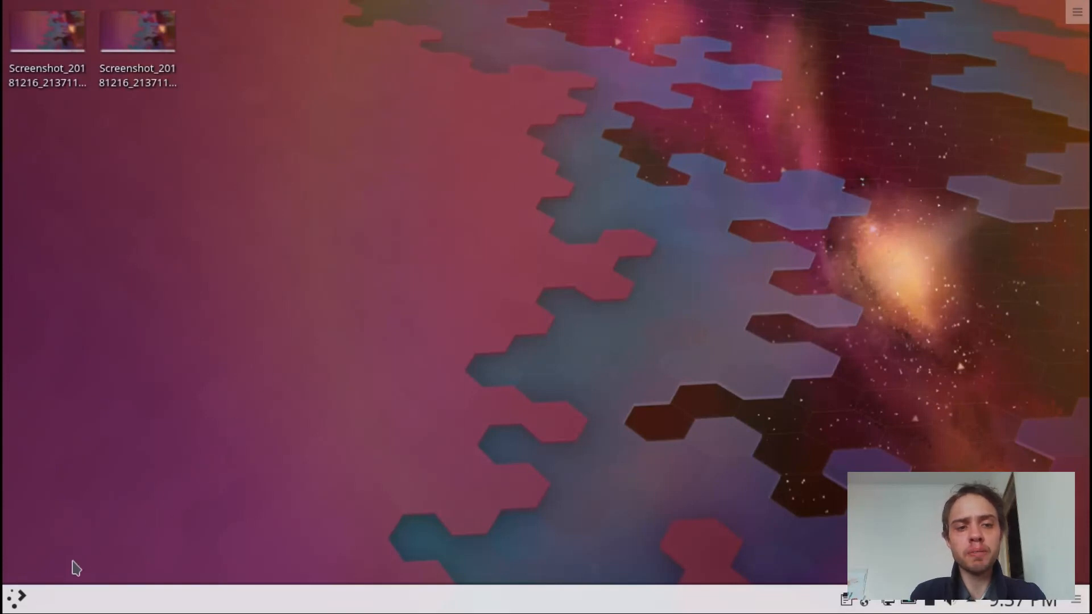
- Launch Discover from the application launcher and get ready to search
click(13, 596)
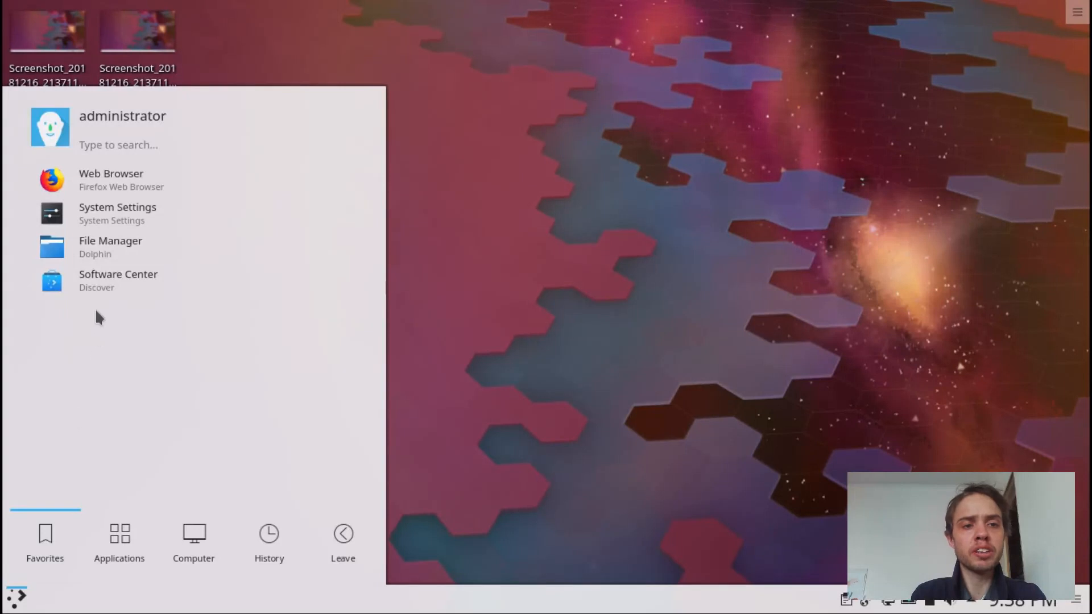
click(118, 280)
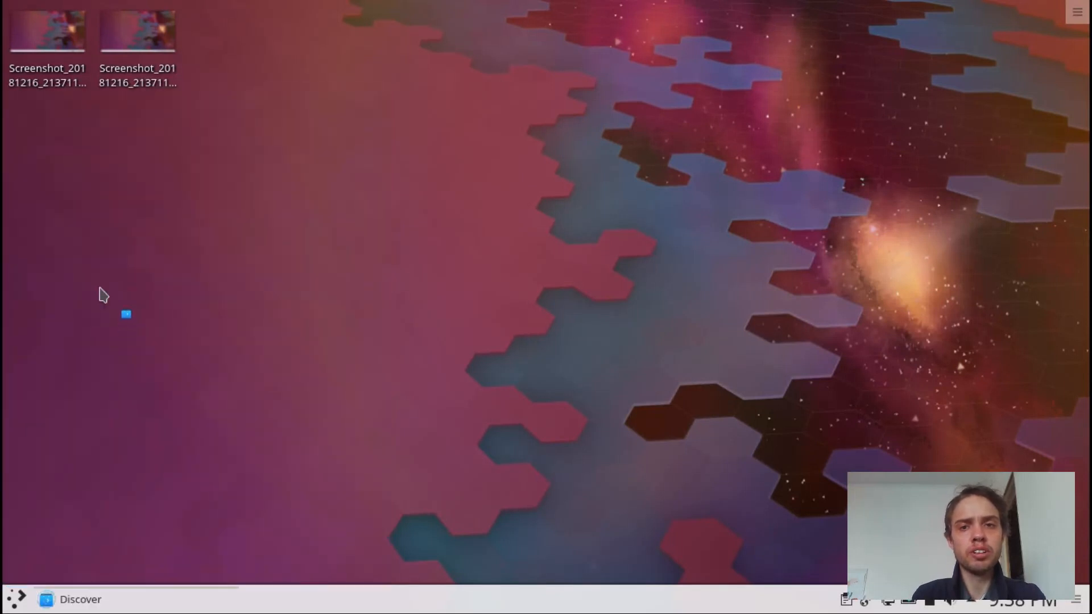
click(47, 599)
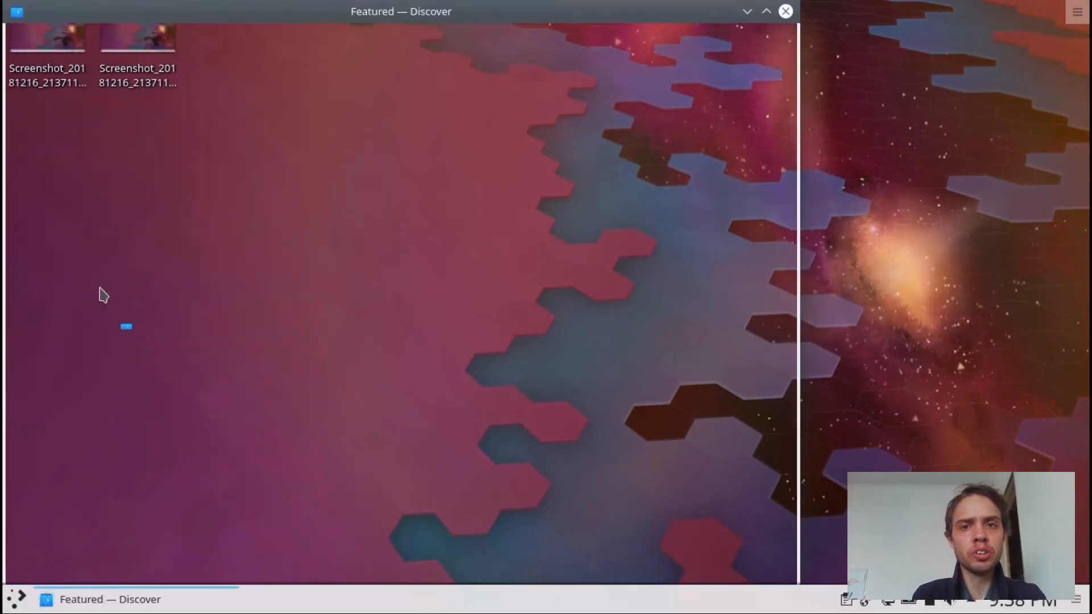
mouse_move(339, 131)
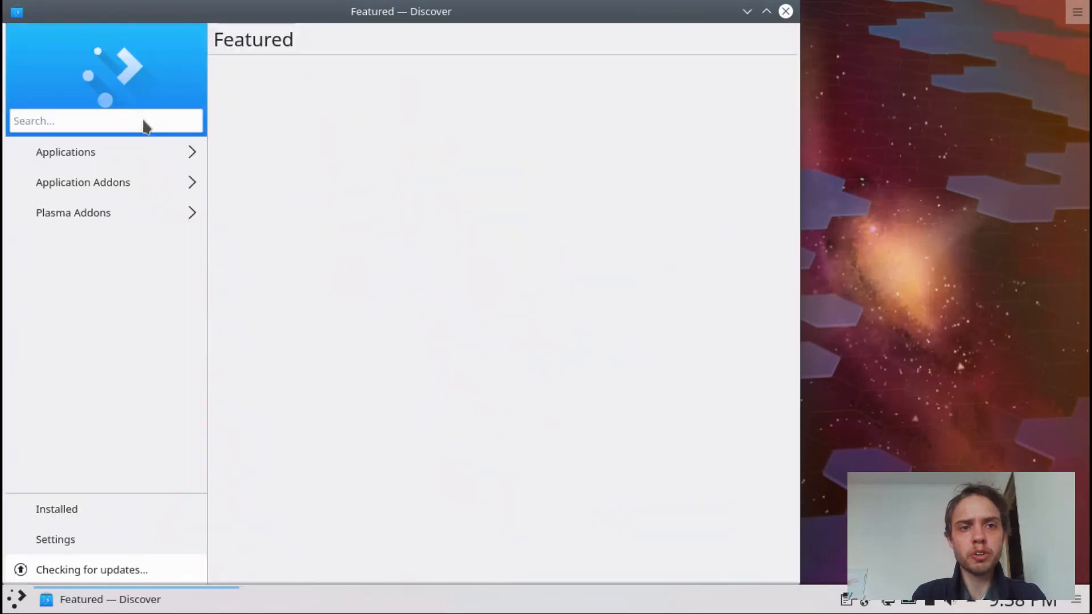
mouse_move(152, 124)
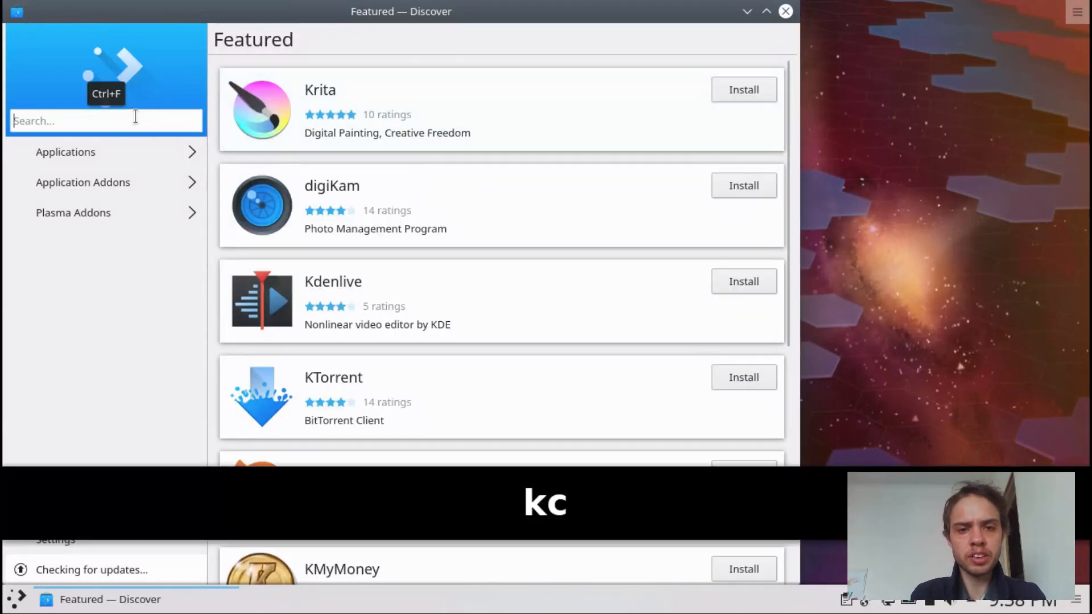
text(kcalc)
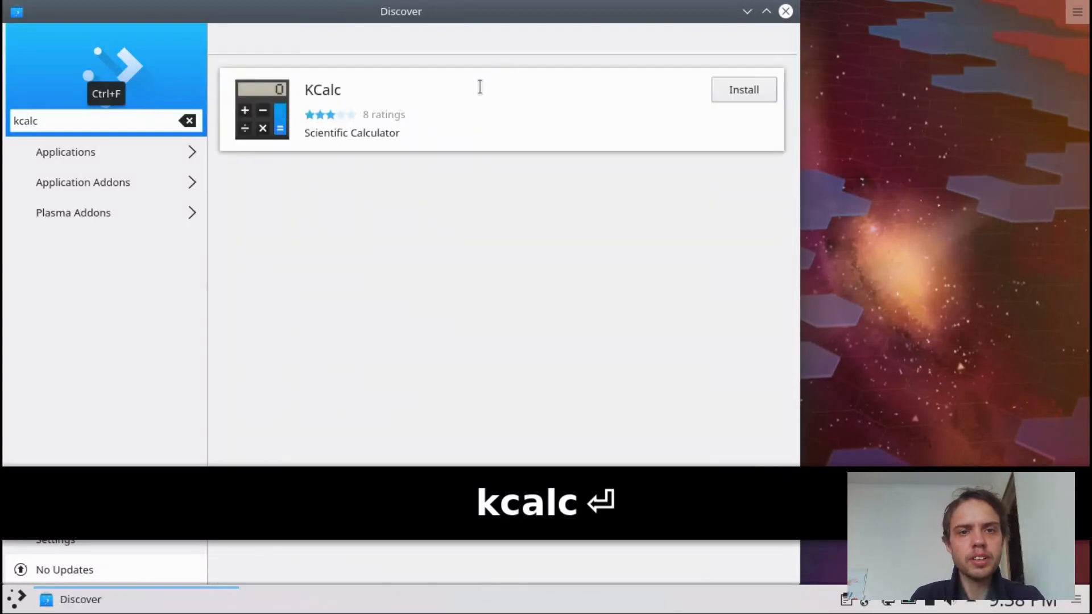
click(744, 90)
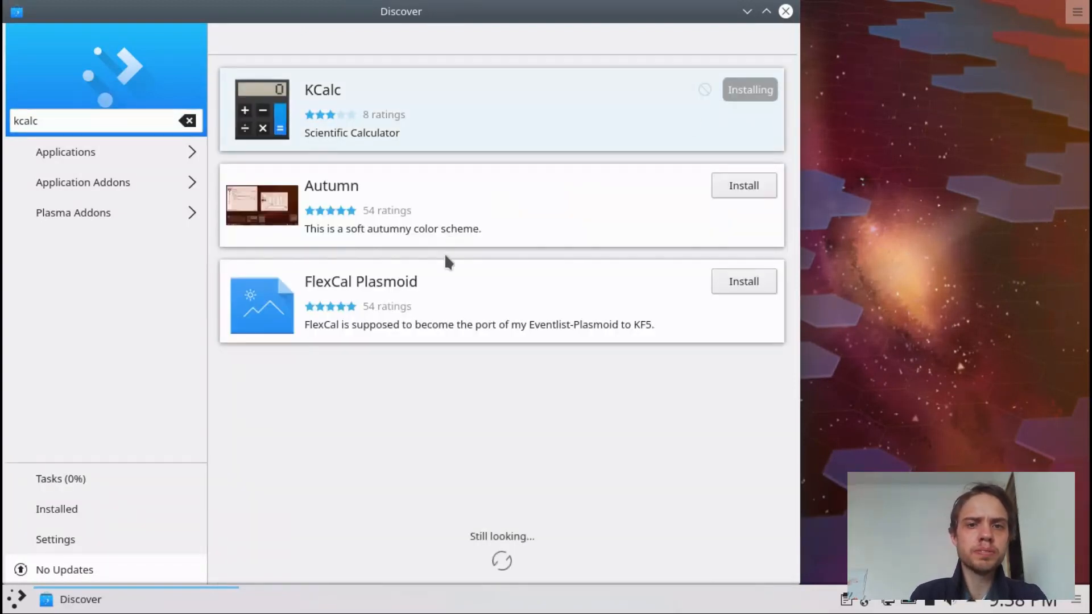
click(749, 89)
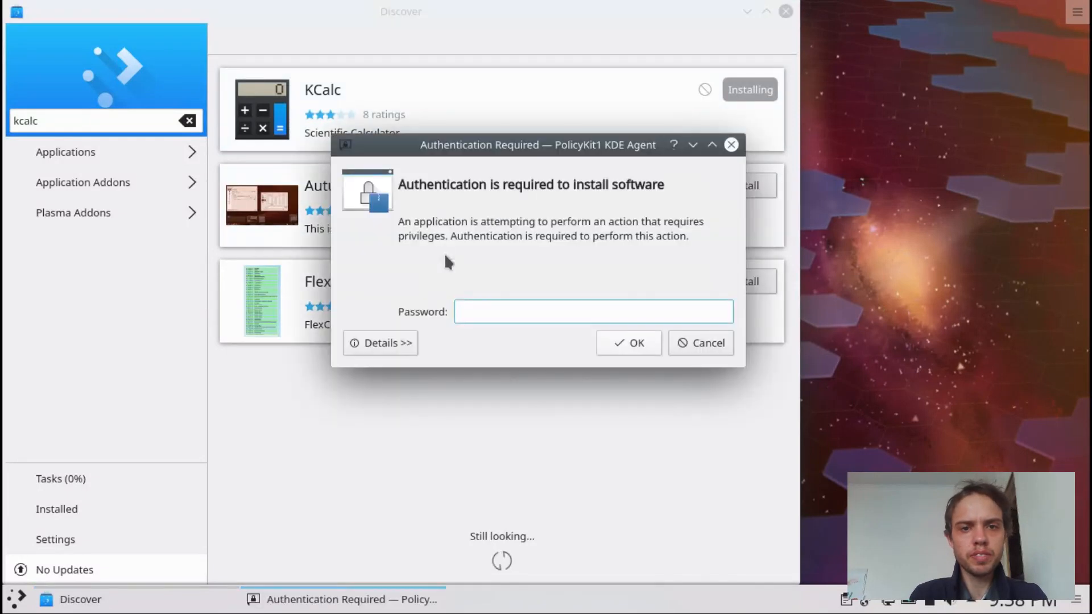
text(ubuntu)
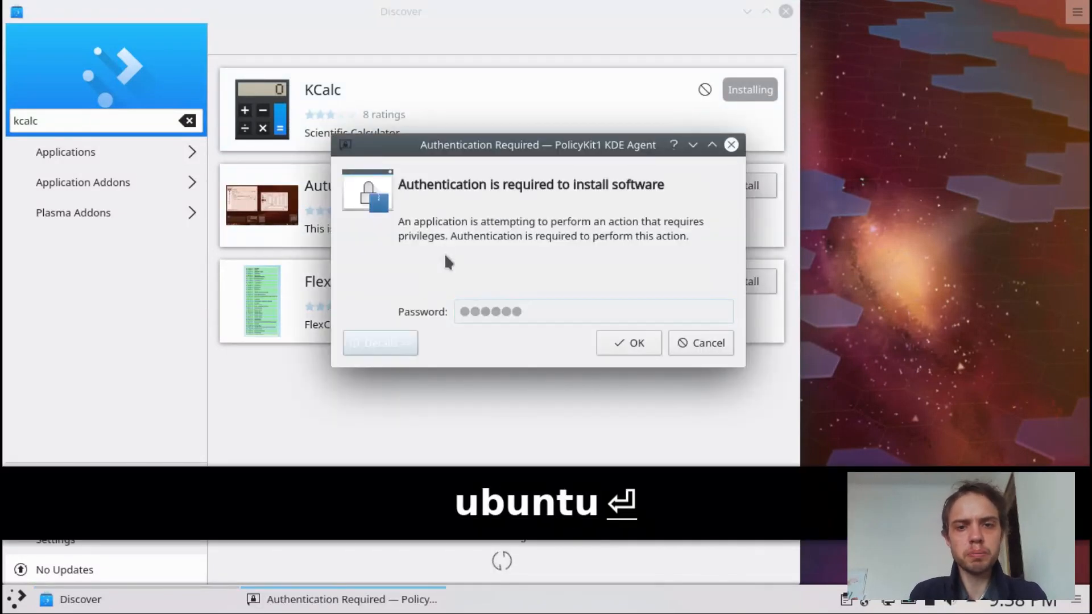
click(629, 342)
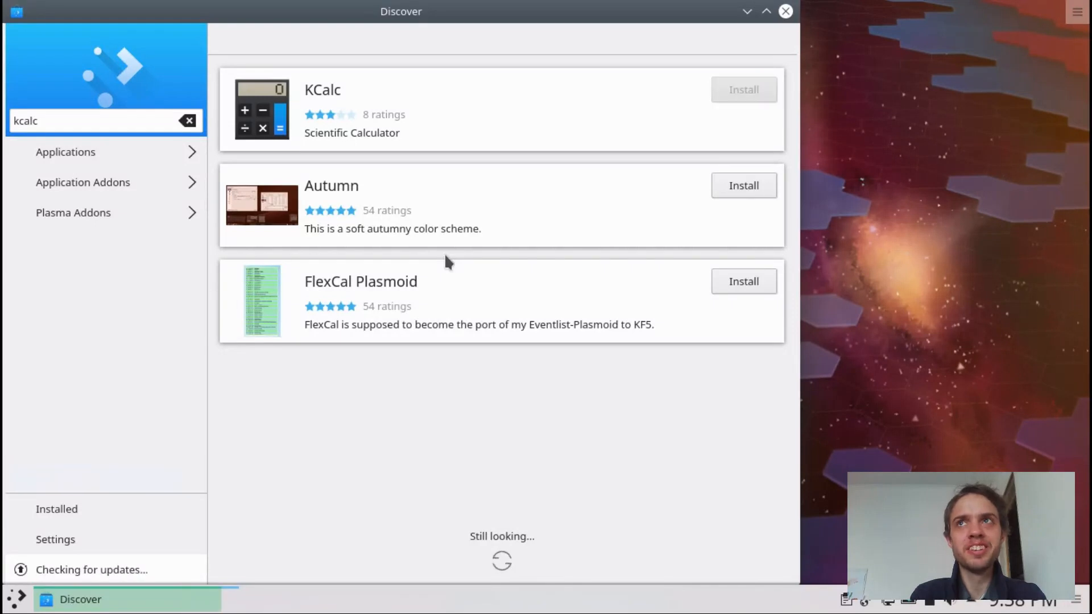
click(744, 90)
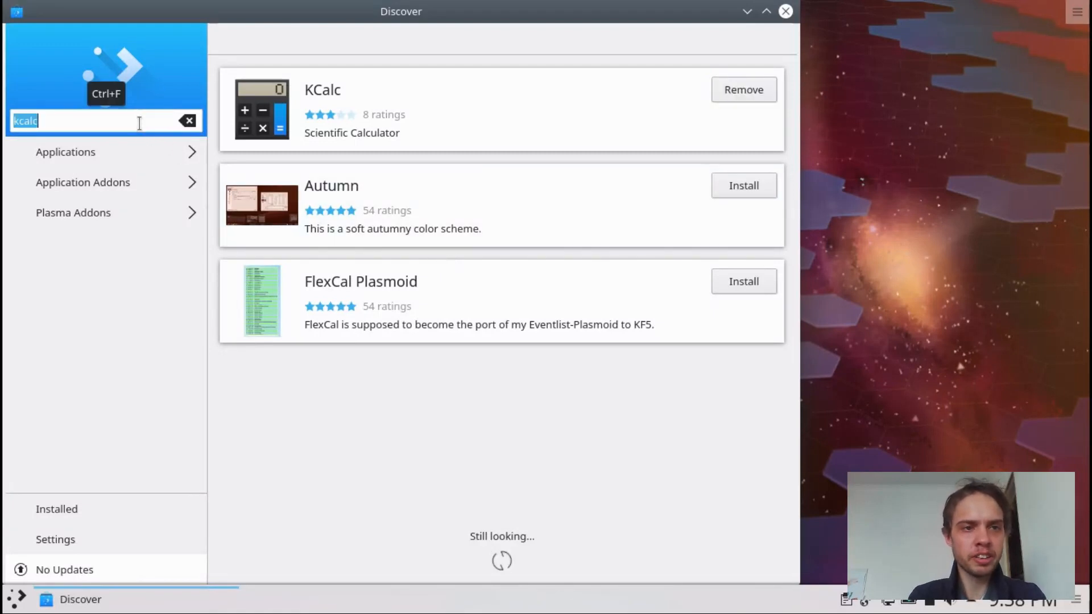
- Search Discover for 'kate' and start installing Kate from its details page
text(kate)
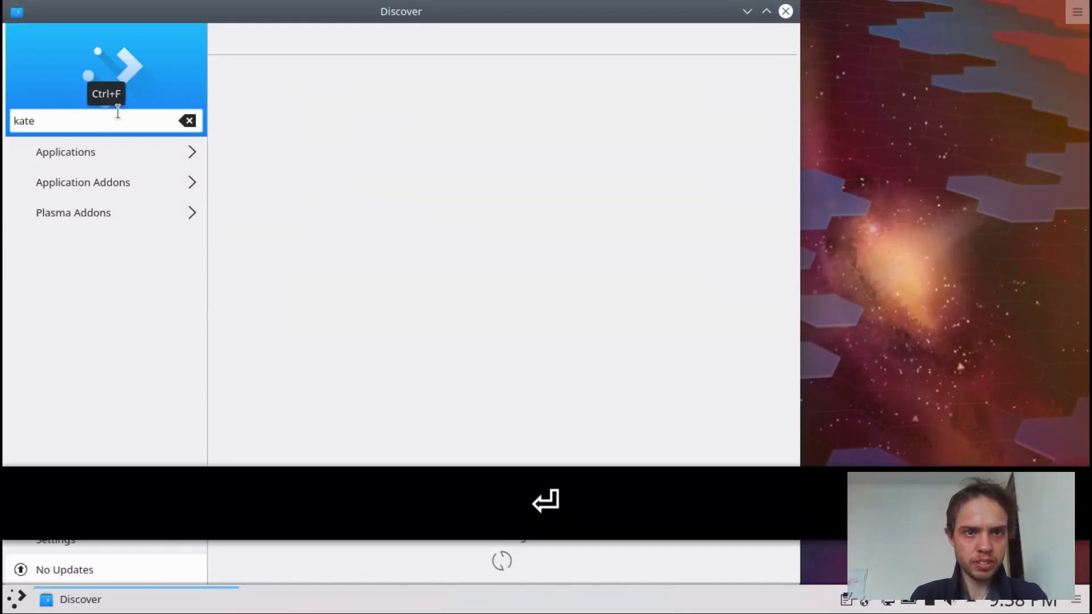
key(Return)
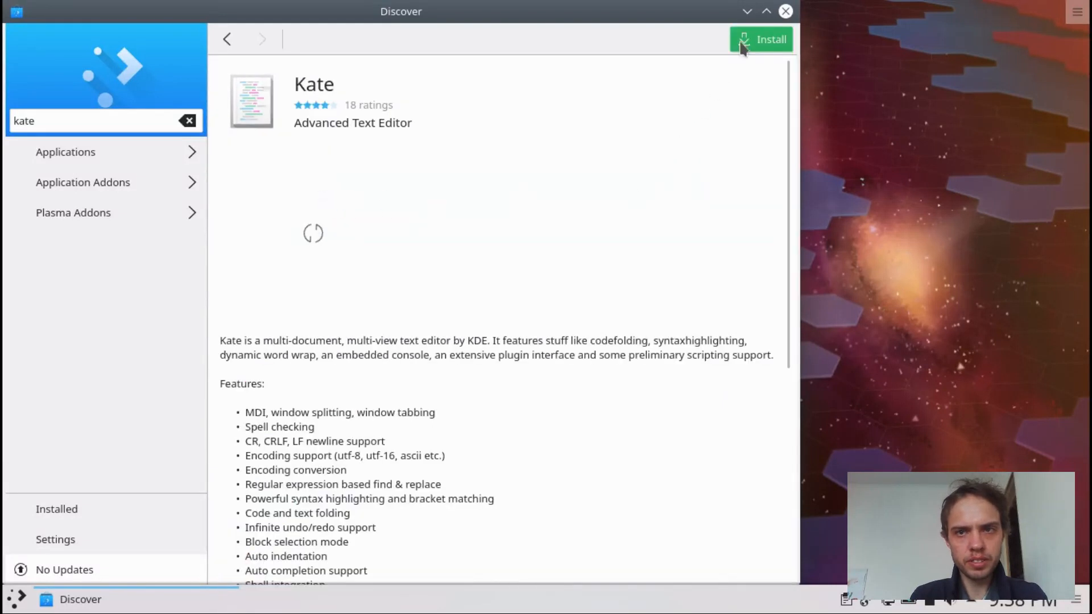
click(762, 40)
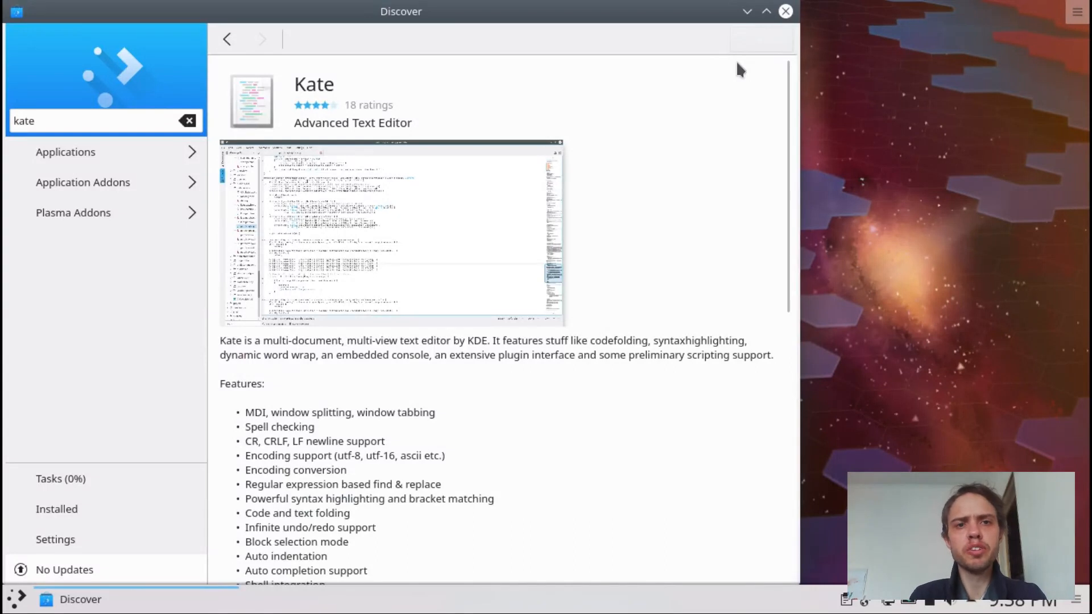
mouse_move(274, 364)
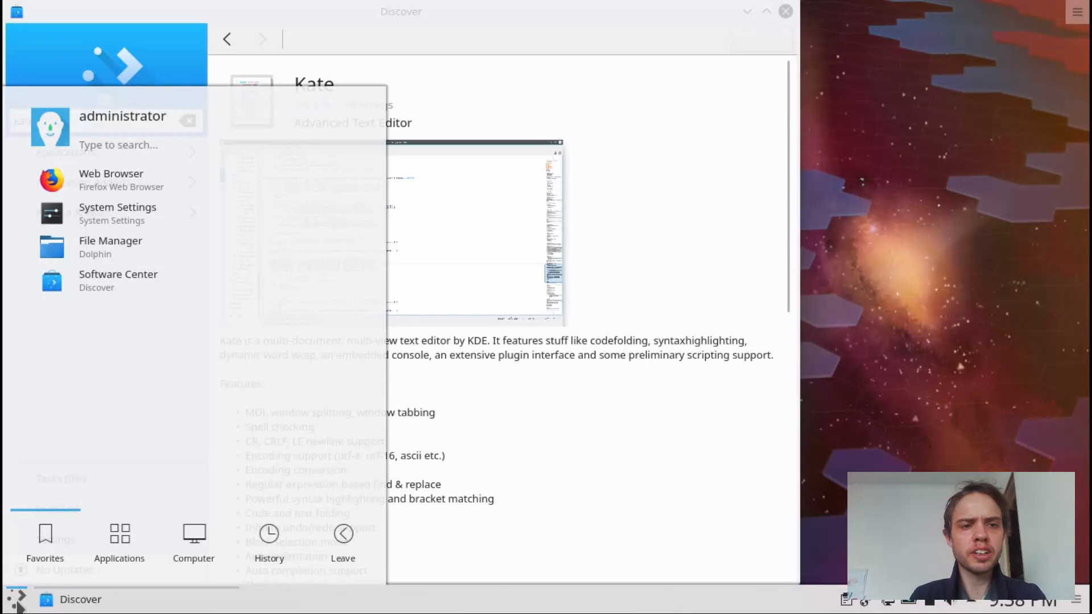
- Launch KCalc, switch it to Simple Mode, and move its window toward the centre
text(ca)
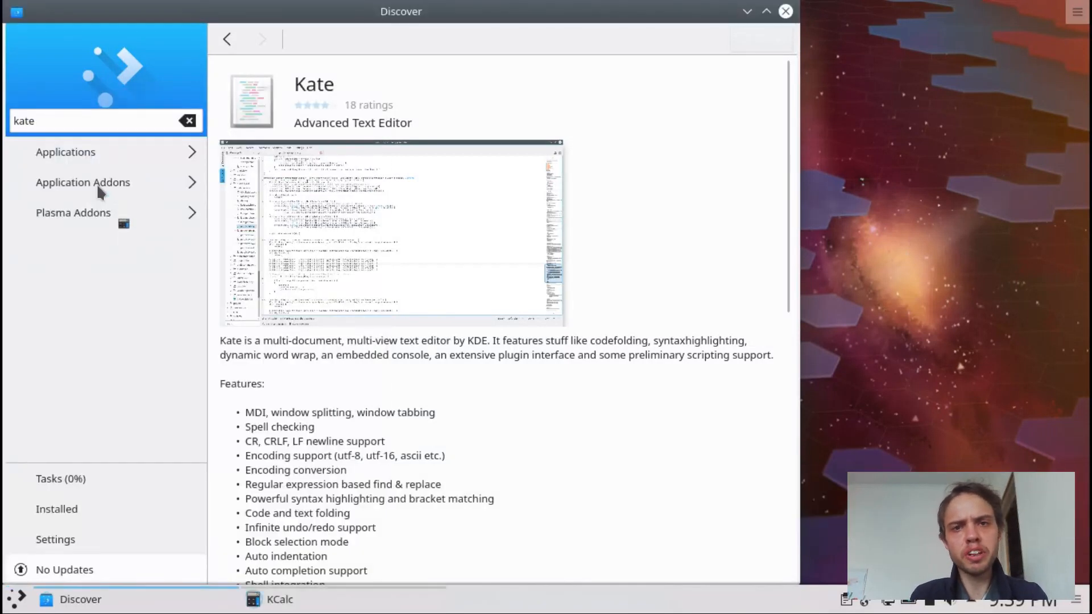
click(286, 599)
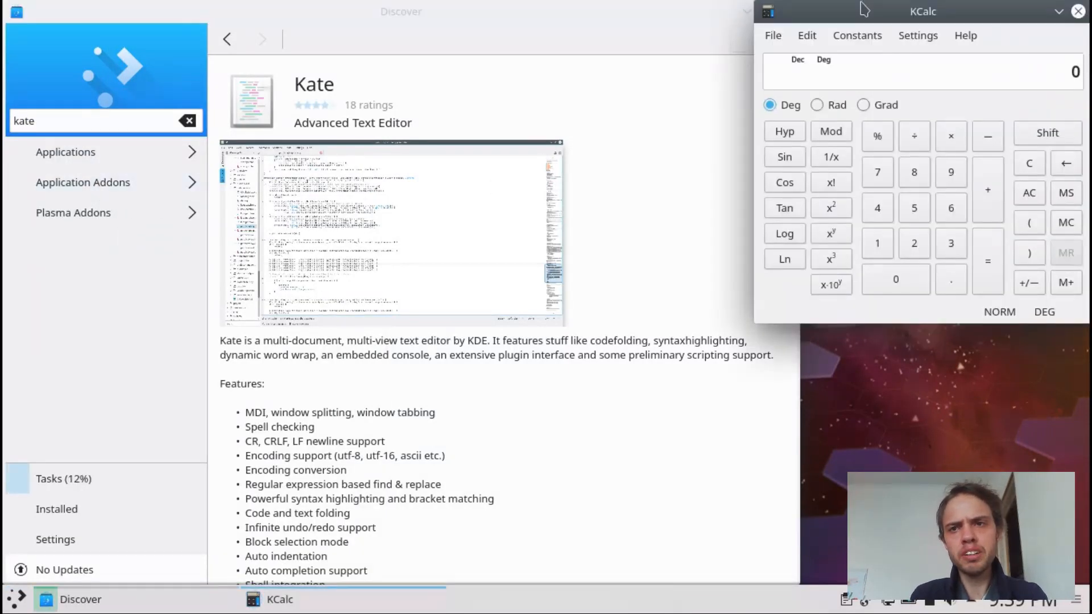
click(918, 36)
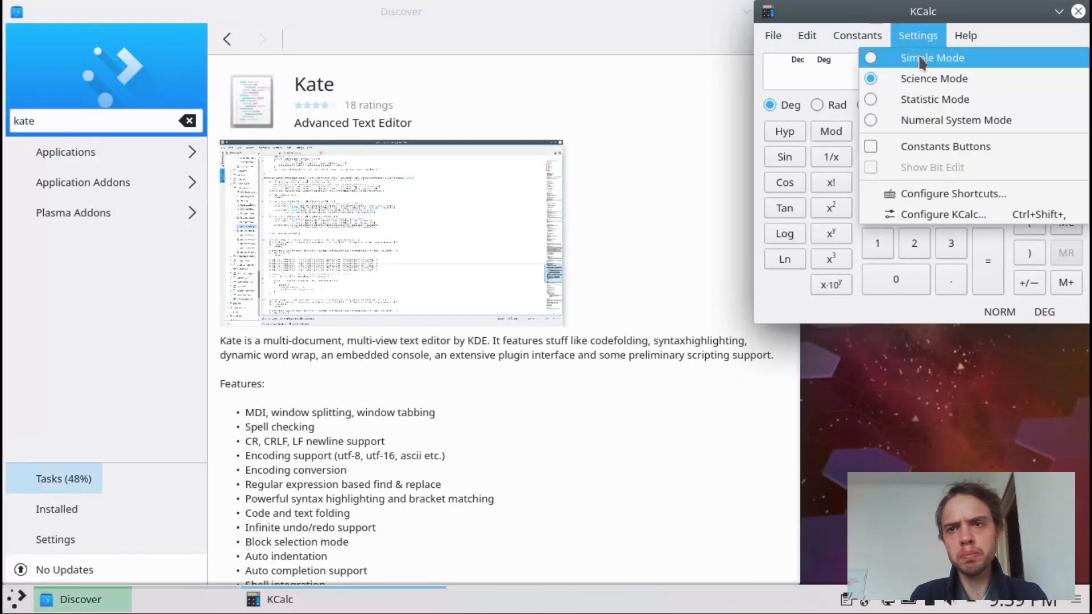
click(930, 58)
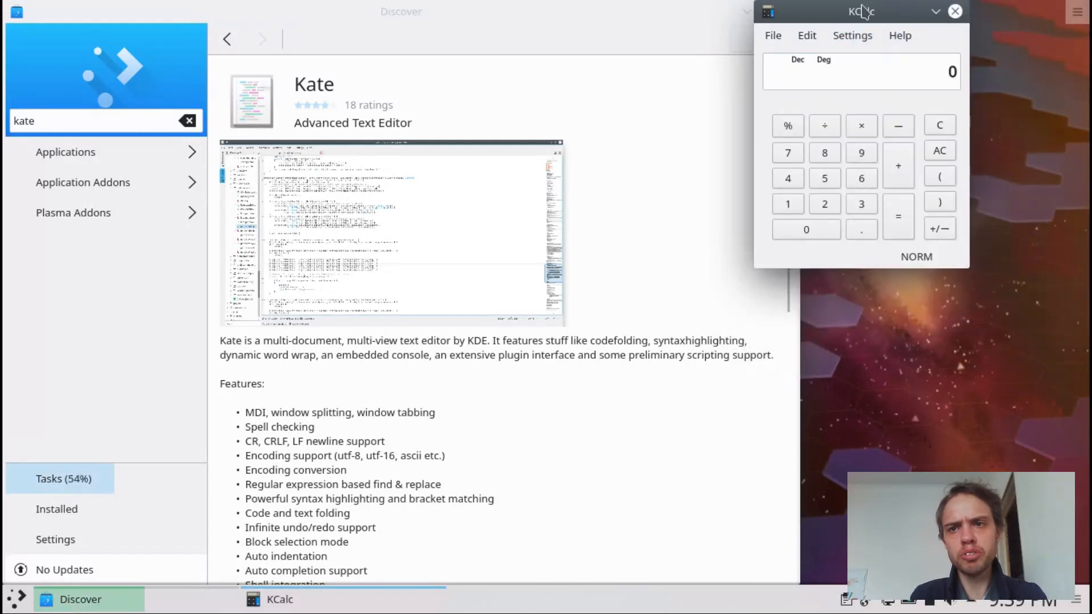
drag(862, 11, 534, 133)
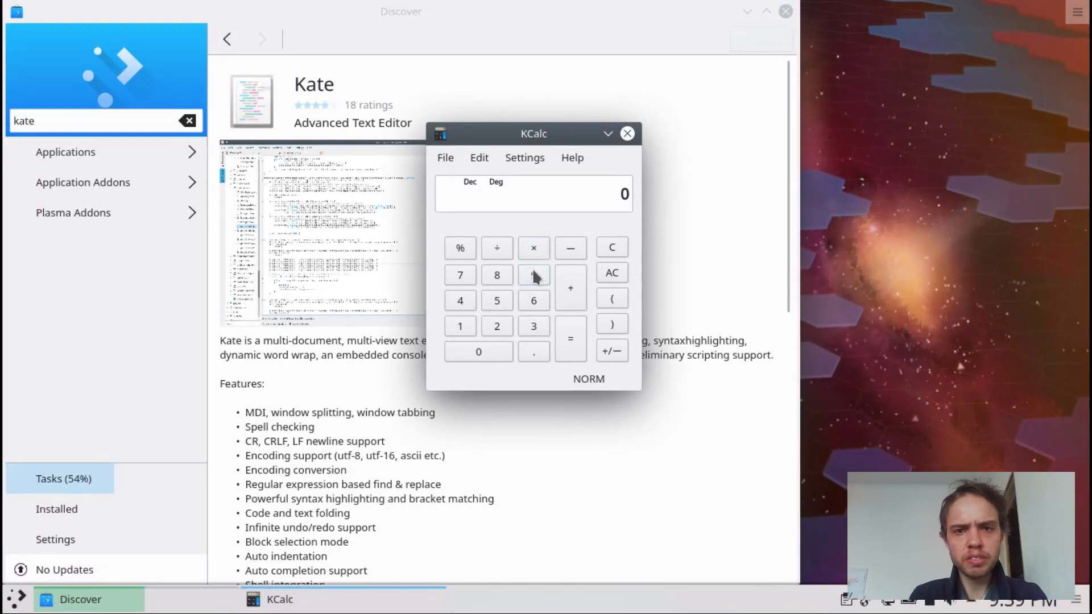
- Compute 9 × 9 to get 81, then open KCalc's configuration settings
click(534, 275)
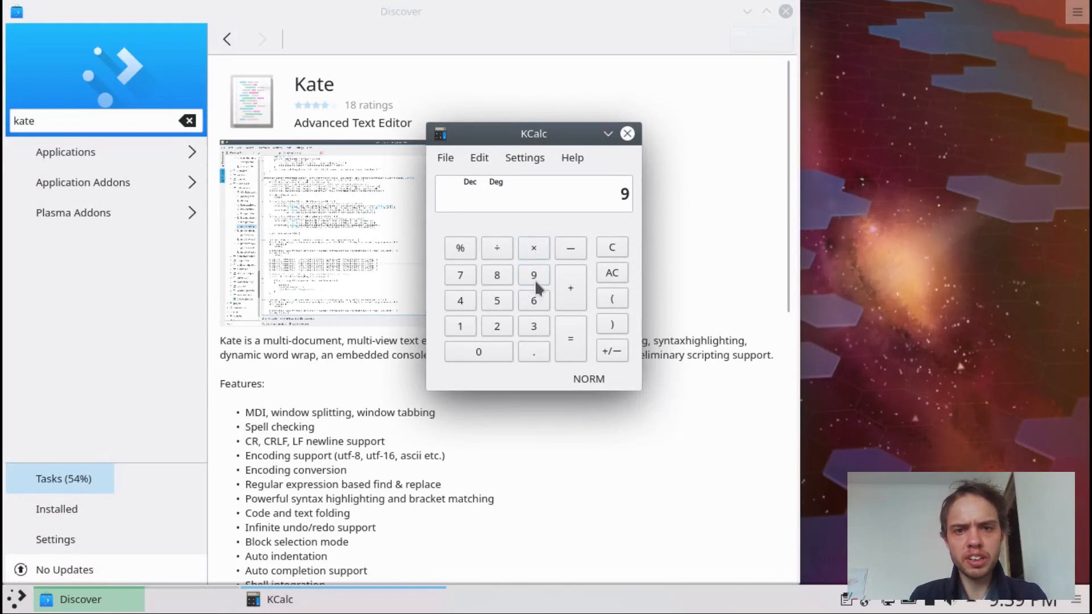
click(570, 338)
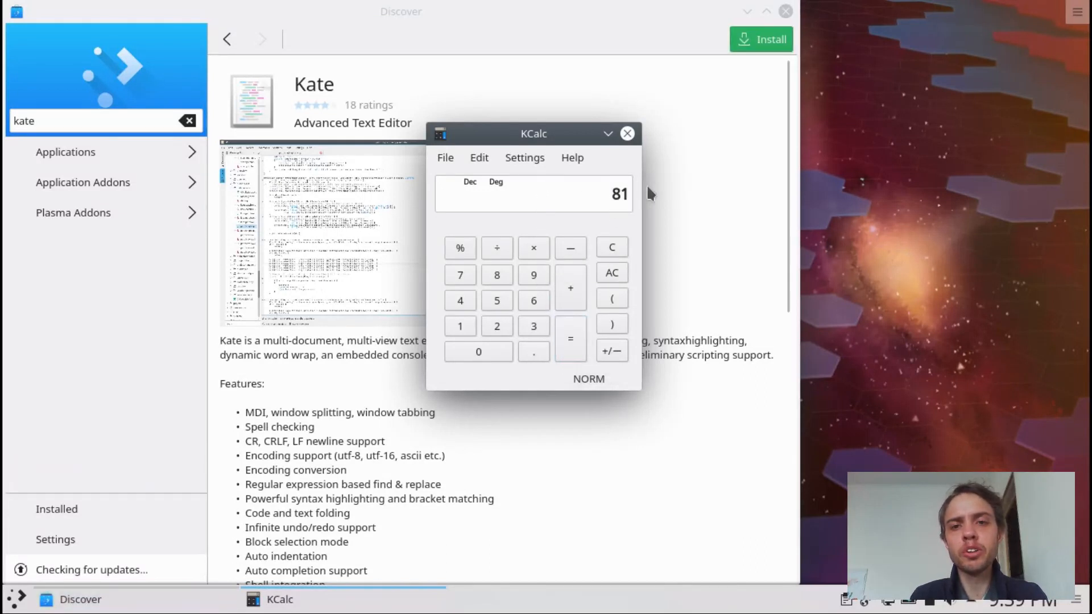
click(760, 39)
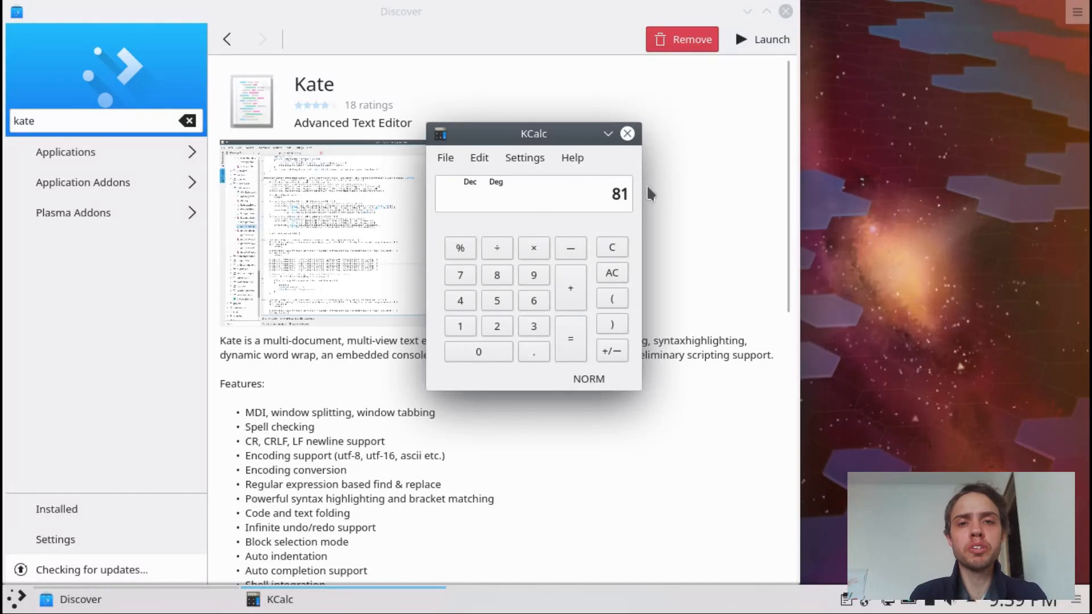
click(524, 158)
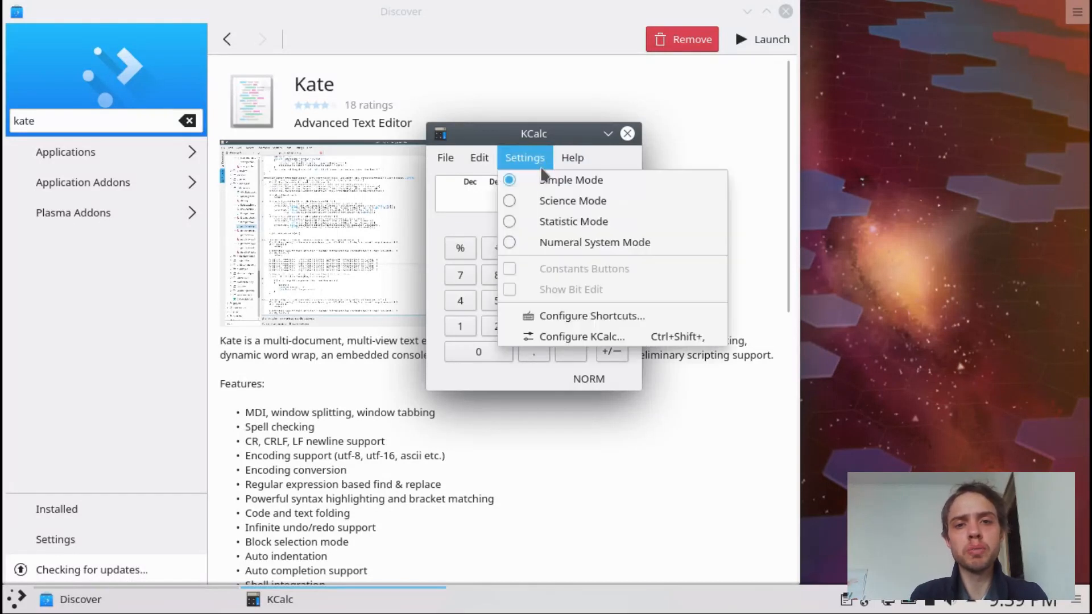
mouse_move(551, 342)
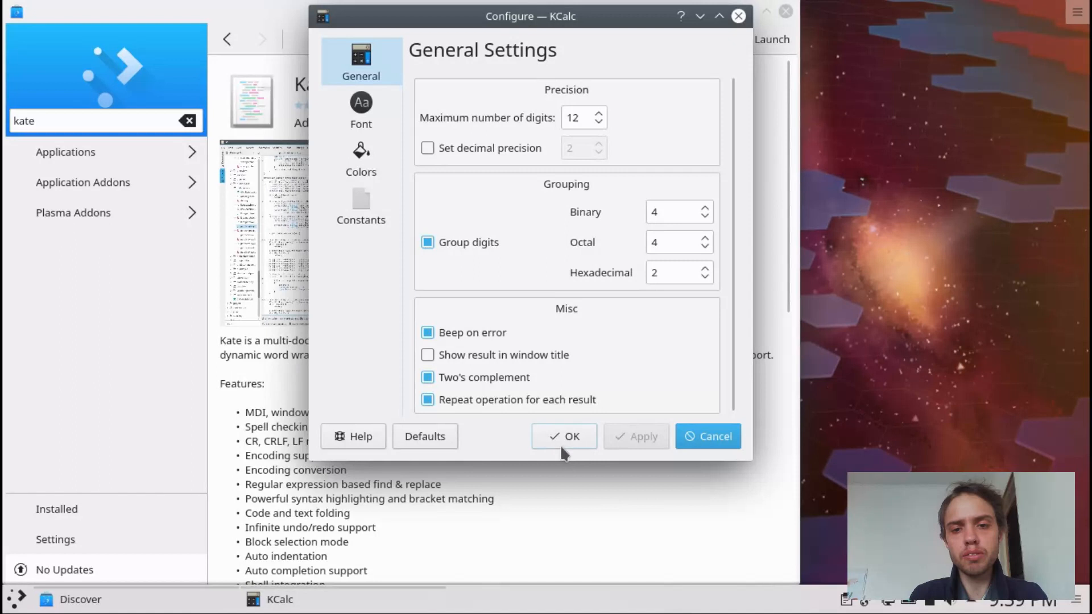
- Dismiss KCalc's settings, calculate a result of 2.2876792455e+13, and quit the calculator
click(564, 436)
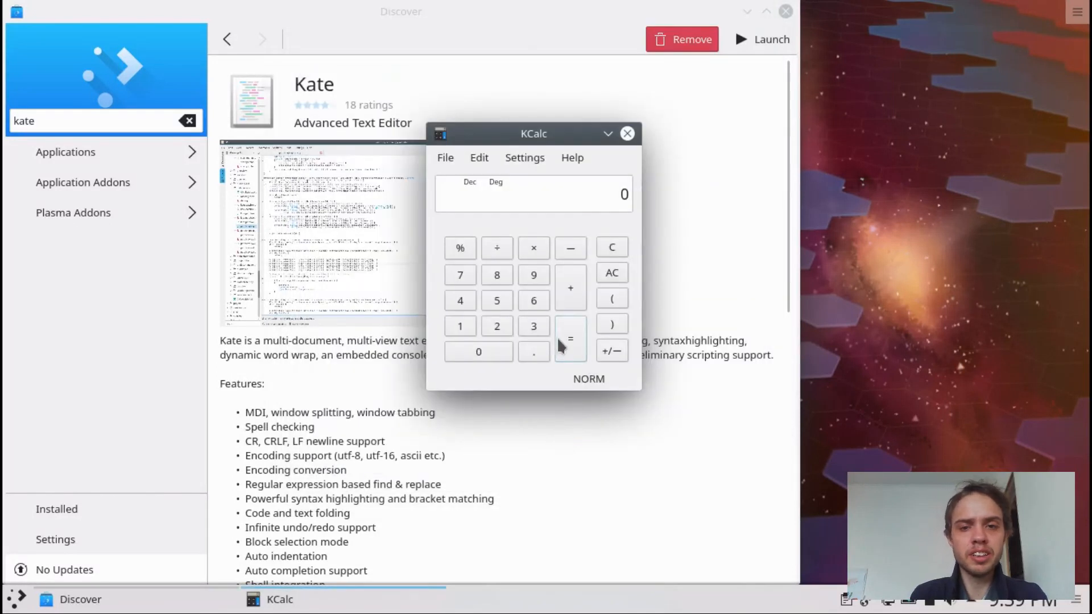
mouse_move(524, 282)
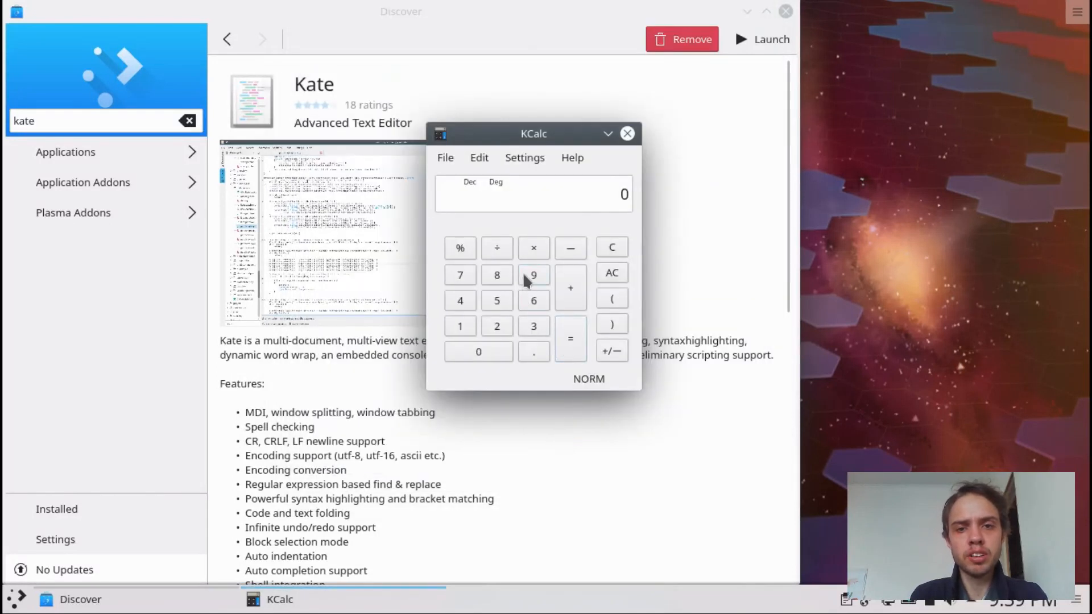
click(533, 275)
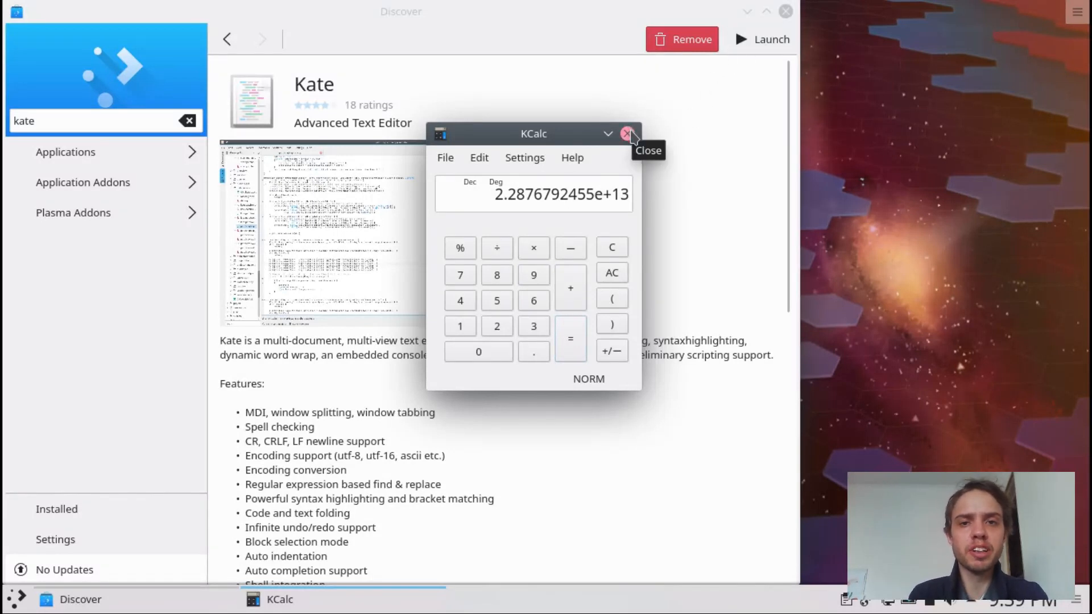
click(626, 133)
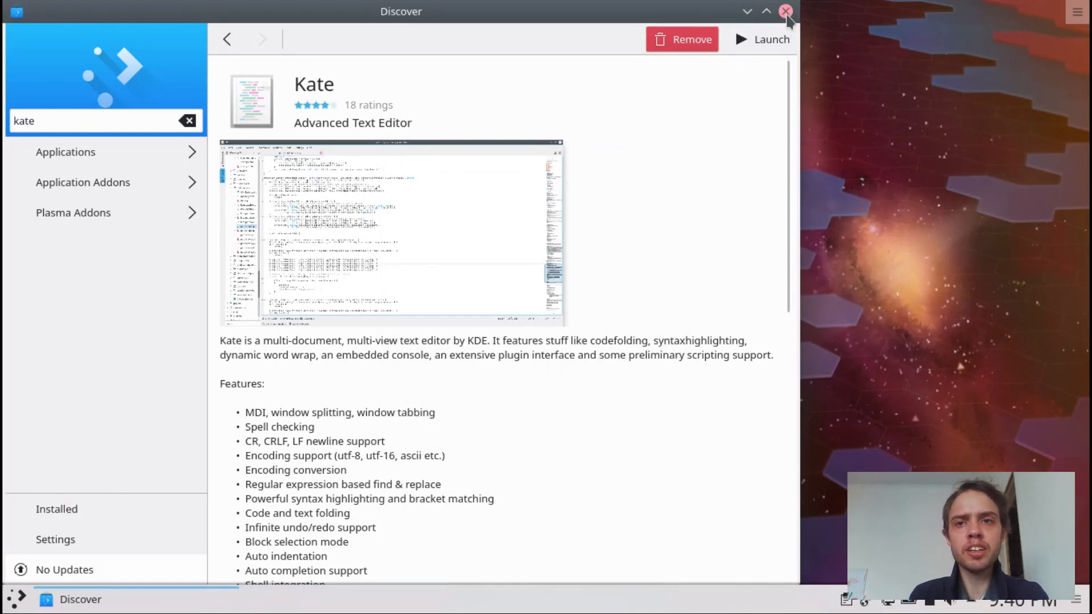
- Close Discover, launch Kate from the launcher, and maximize its untitled document window
click(797, 11)
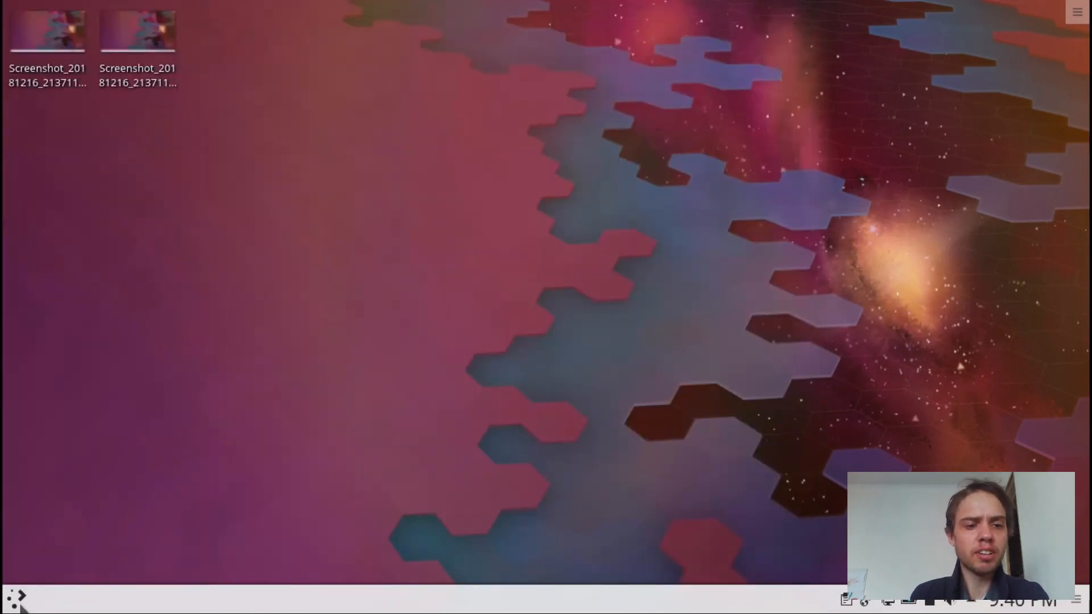
click(14, 597)
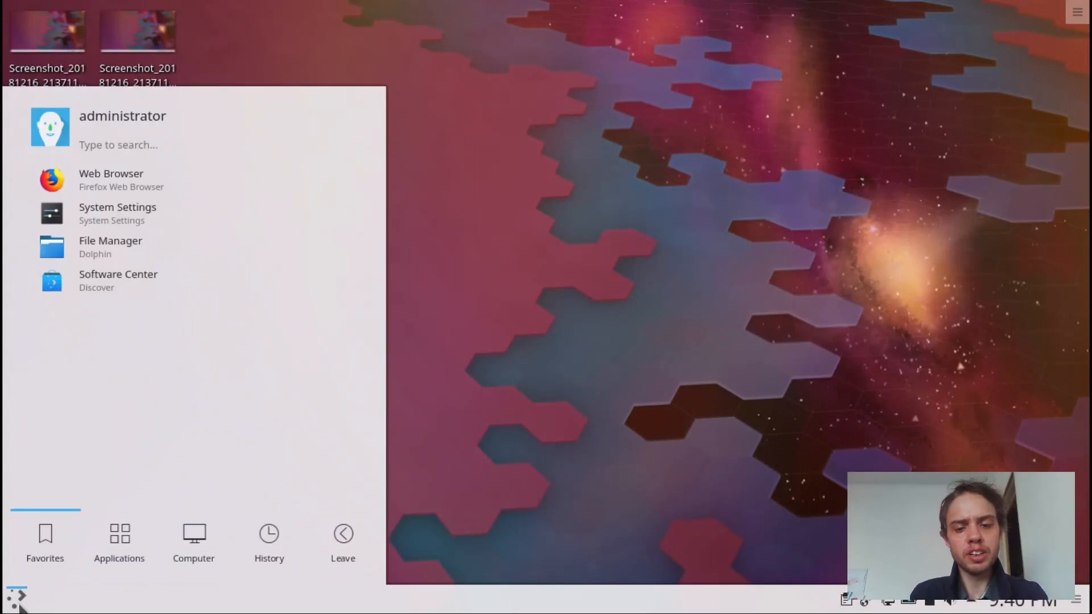
text(ka)
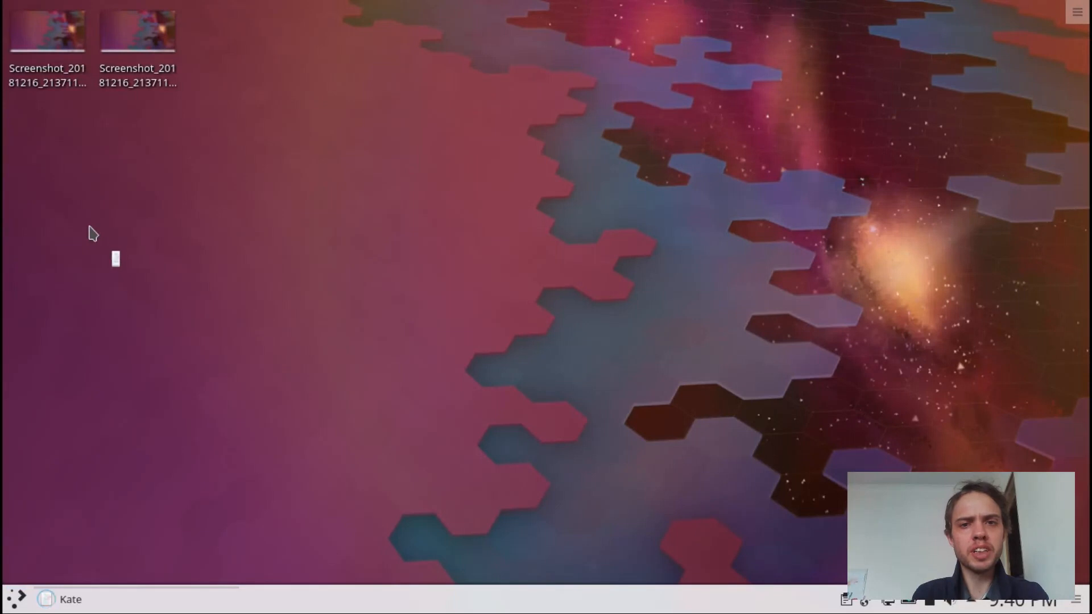
click(68, 600)
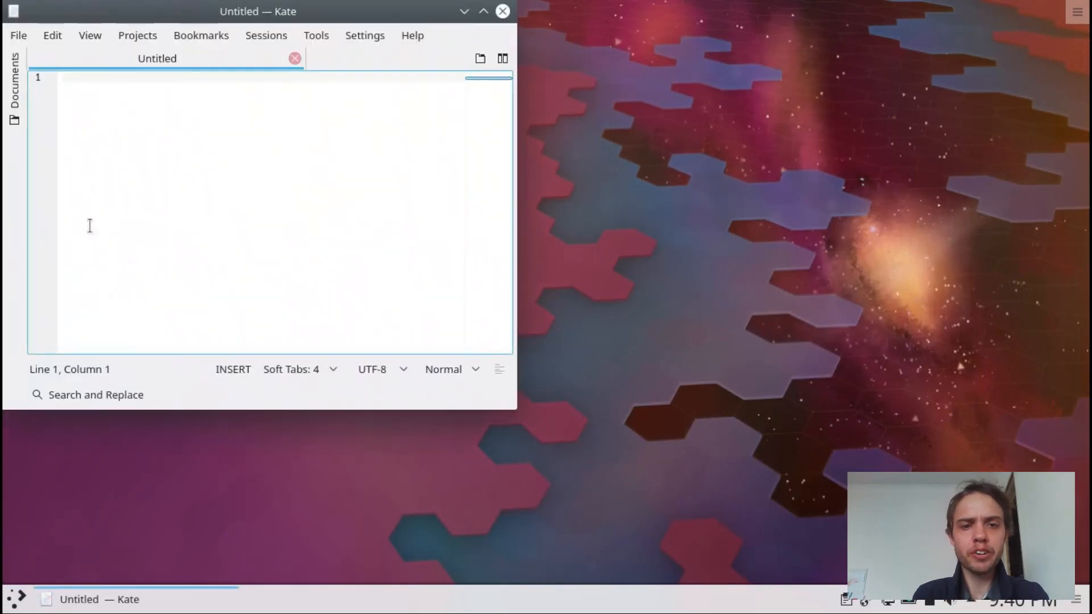
mouse_move(484, 20)
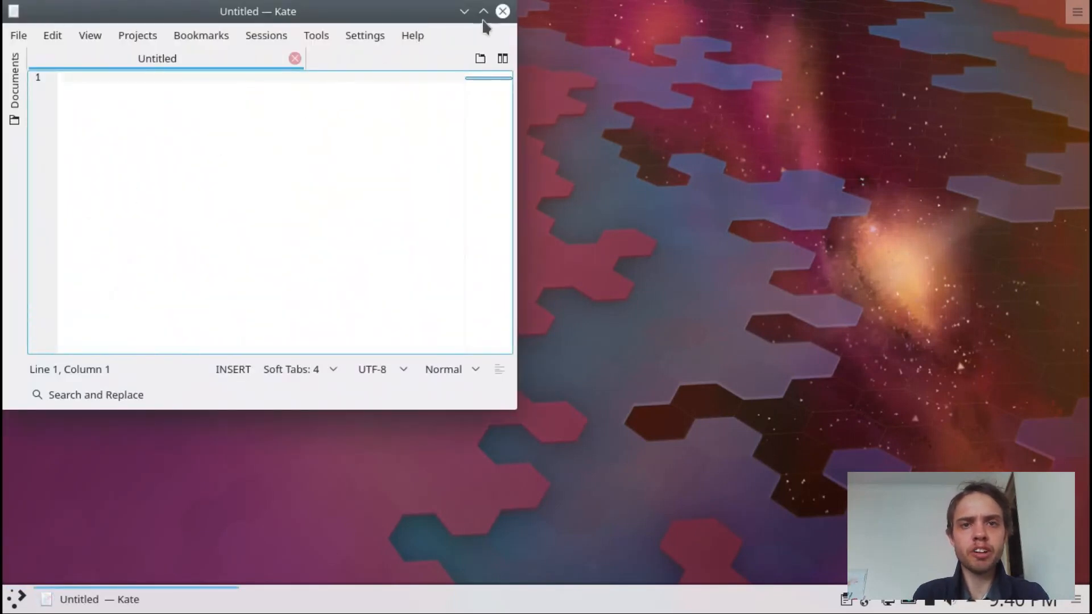
click(483, 12)
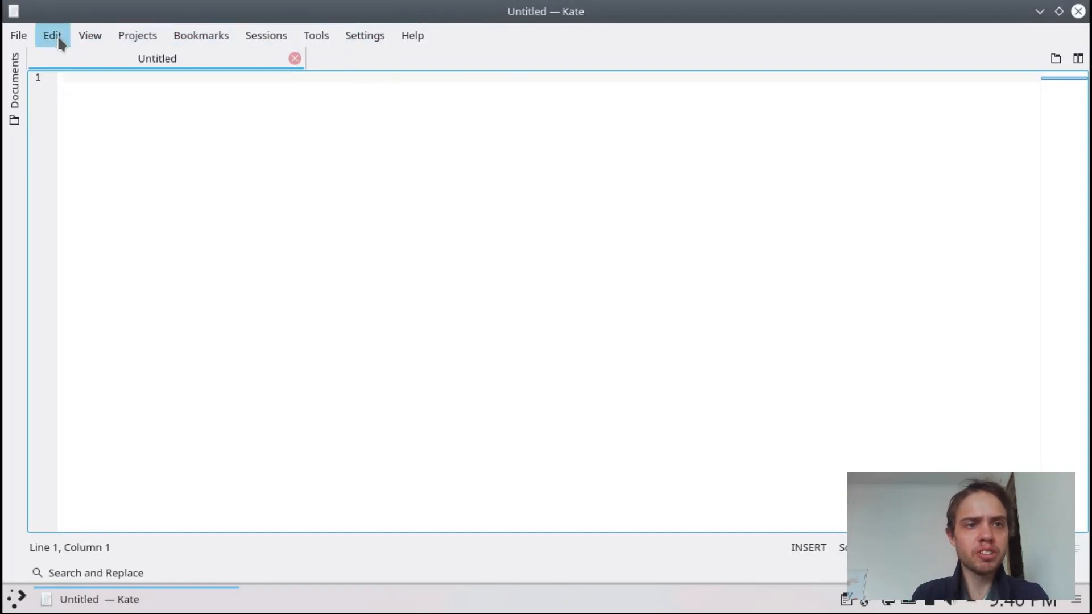
mouse_move(18, 35)
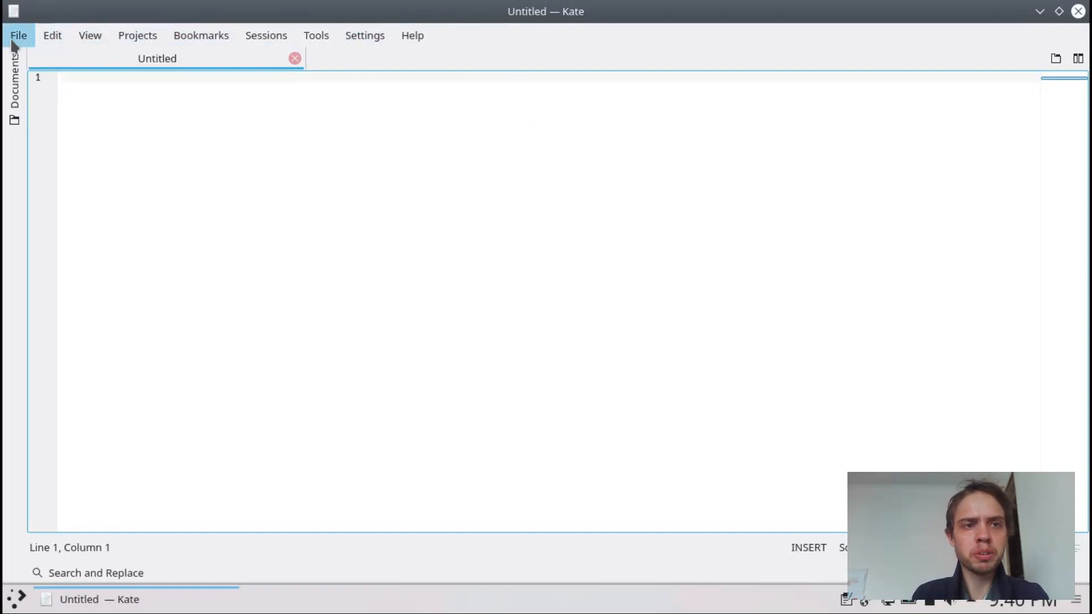
- Open /etc/apt/apt.conf in Kate by browsing from the filesystem root
click(17, 35)
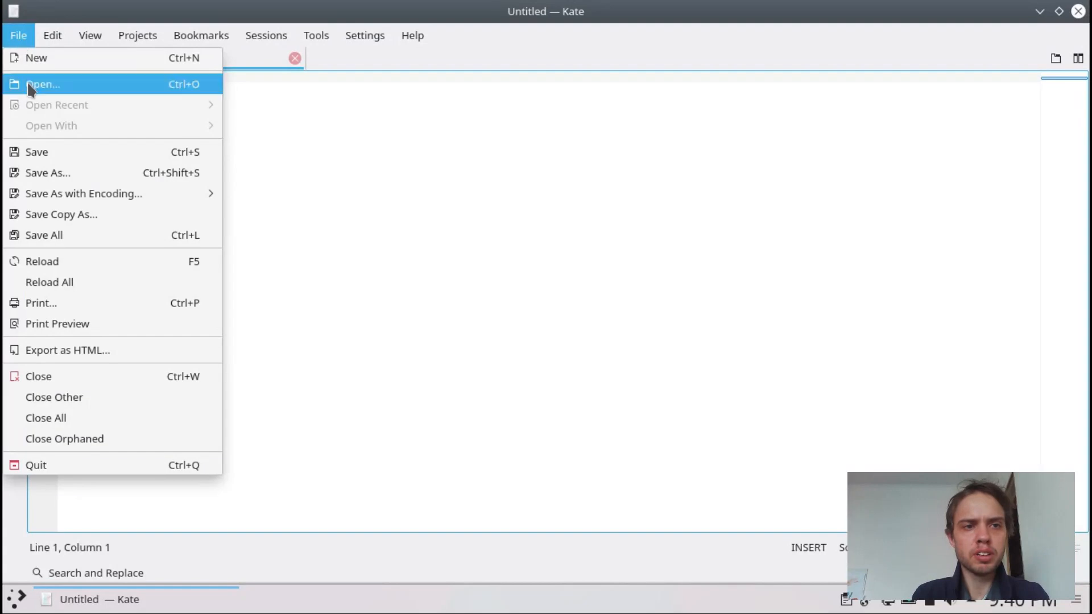
click(37, 84)
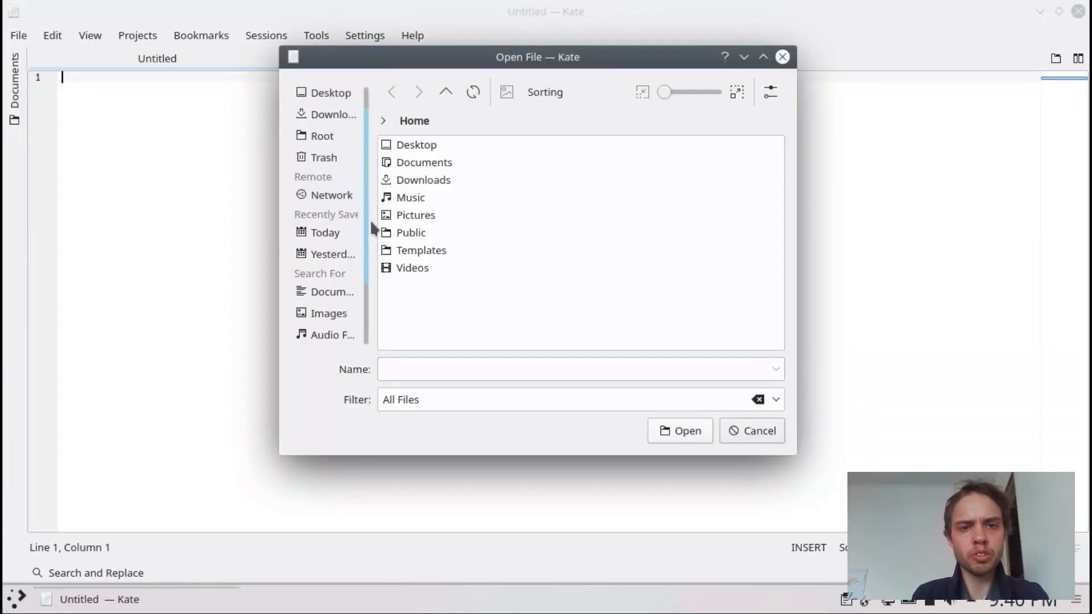
click(321, 136)
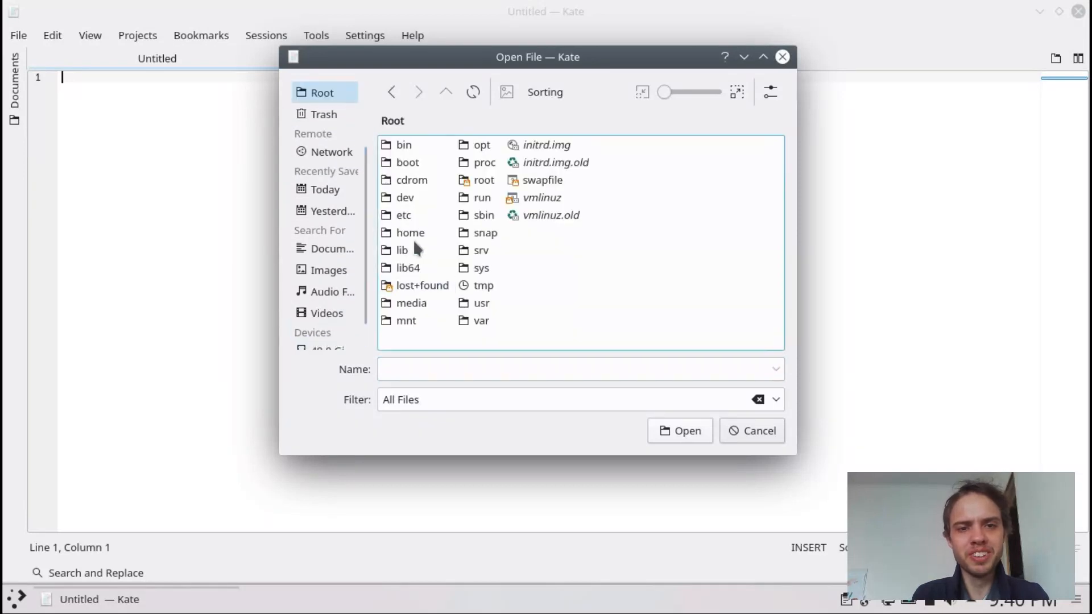
double_click(403, 214)
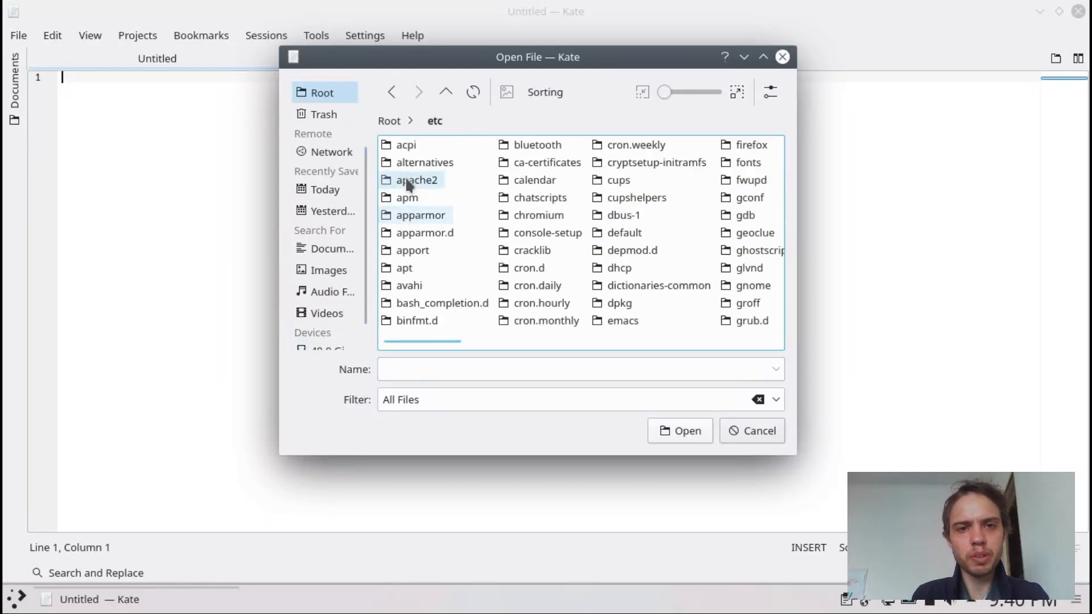
double_click(402, 268)
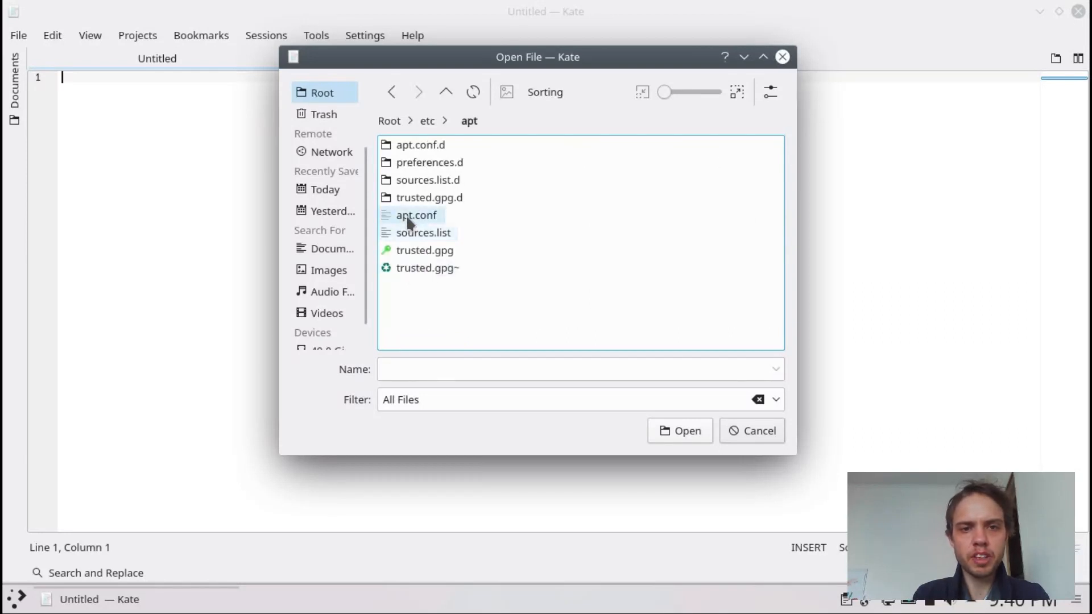
double_click(416, 215)
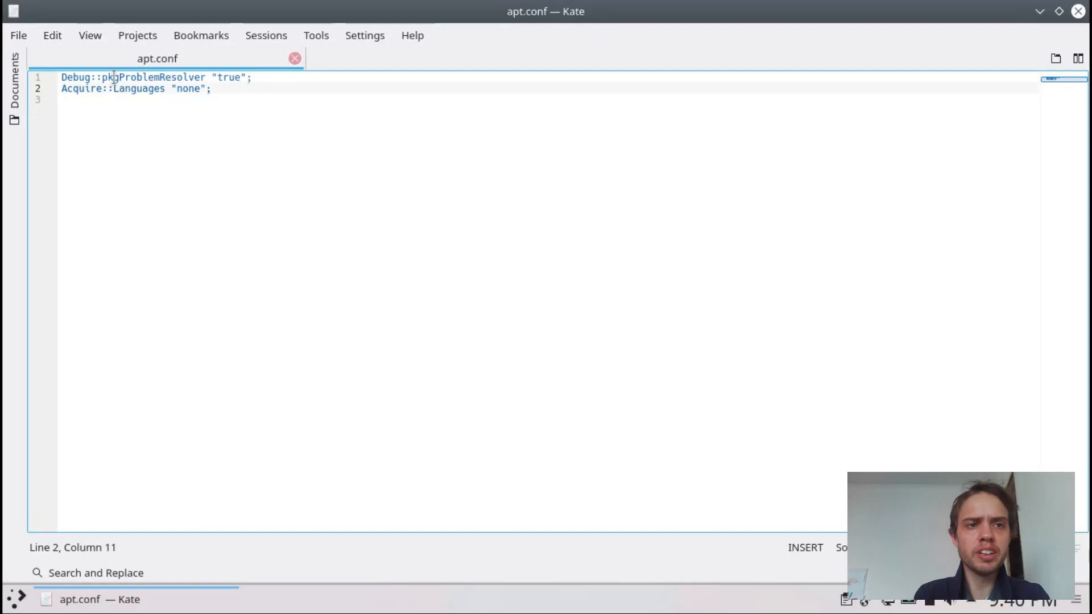
- Open /etc/apt/sources.list from the File menu in a second tab and place the cursor on line 32
click(19, 35)
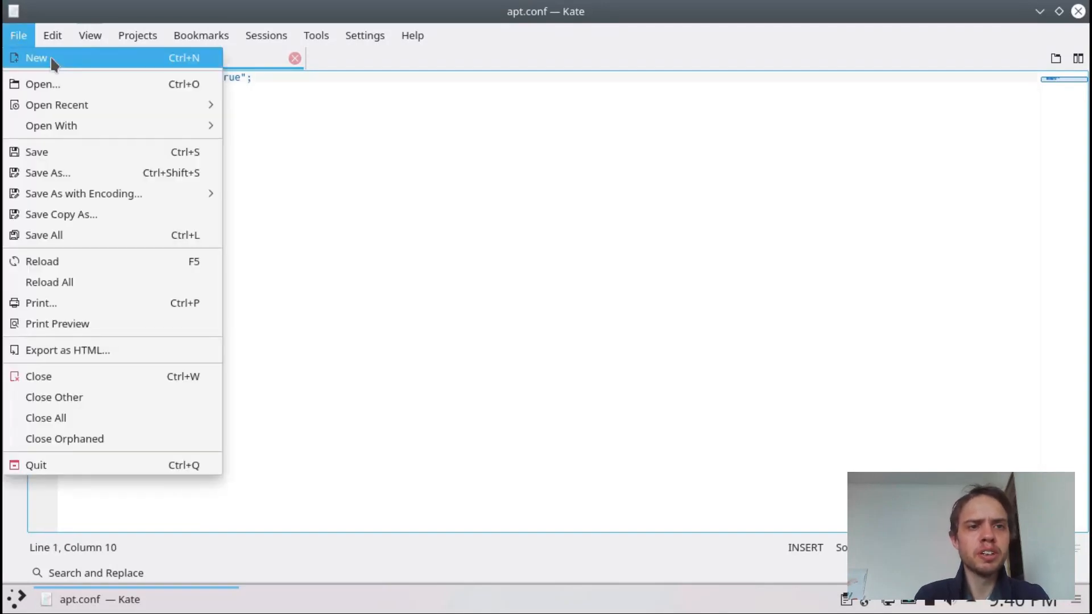
click(43, 84)
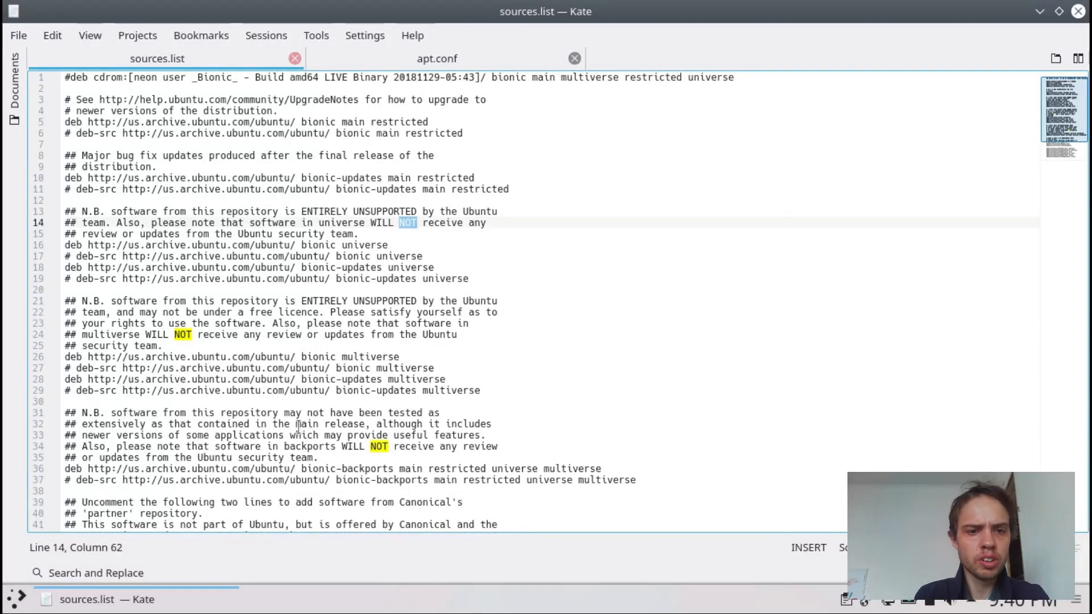
click(297, 424)
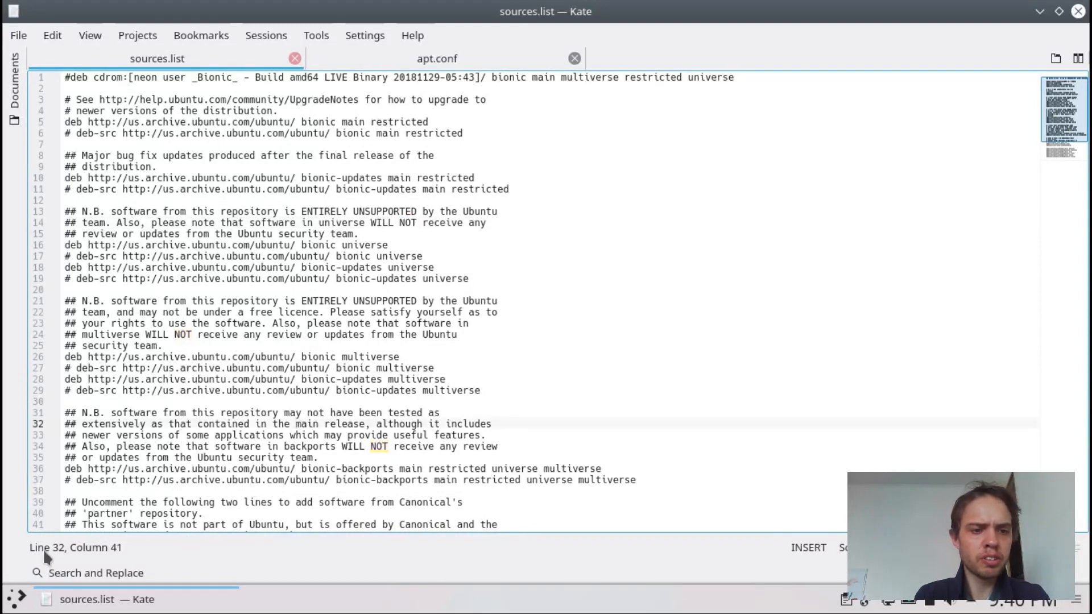
mouse_move(27, 578)
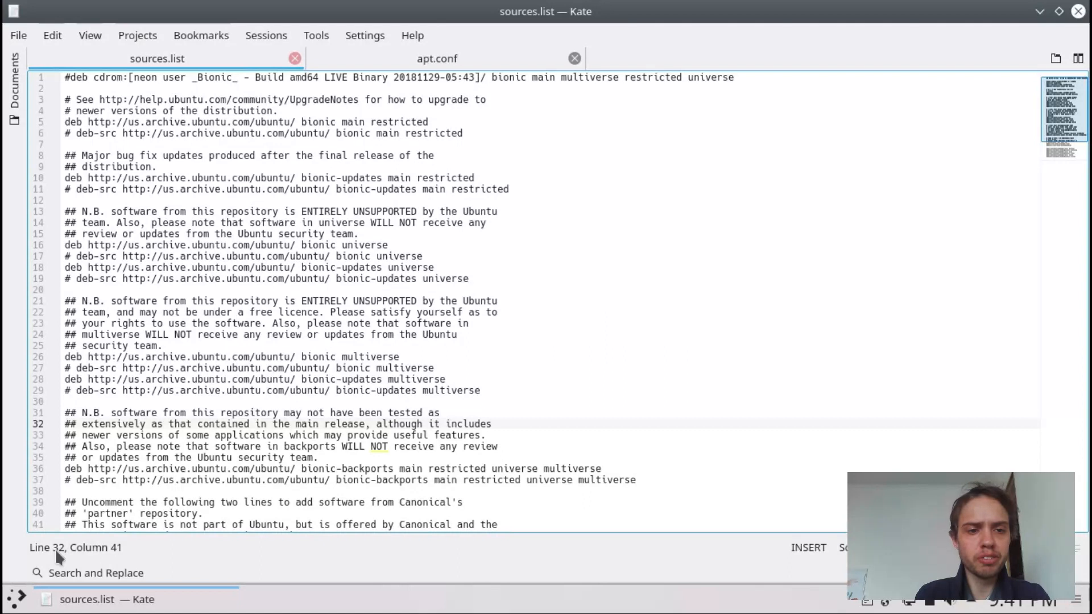
mouse_move(26, 566)
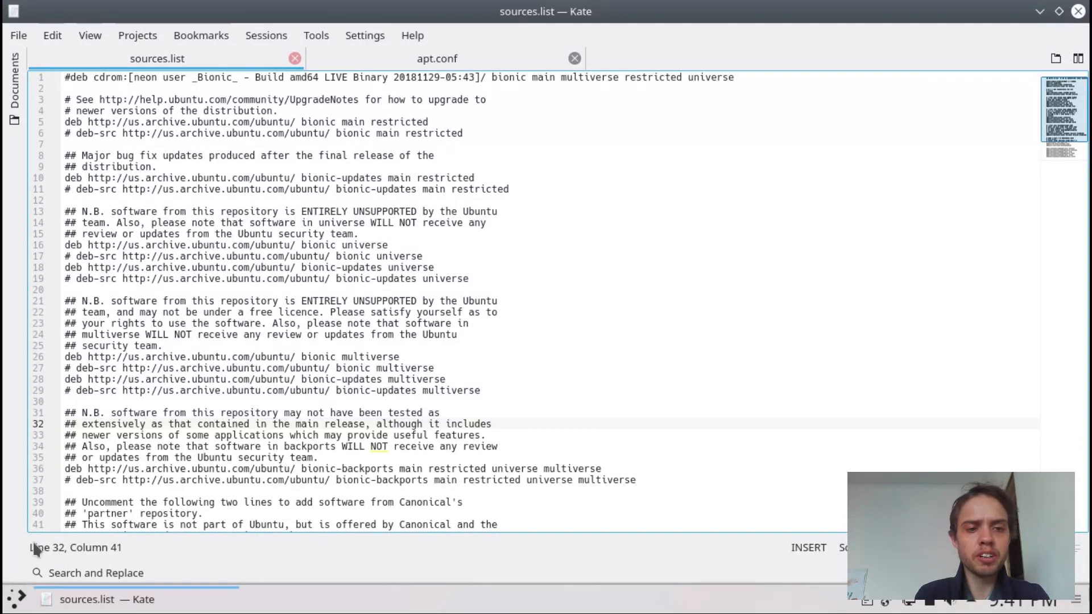
mouse_move(129, 549)
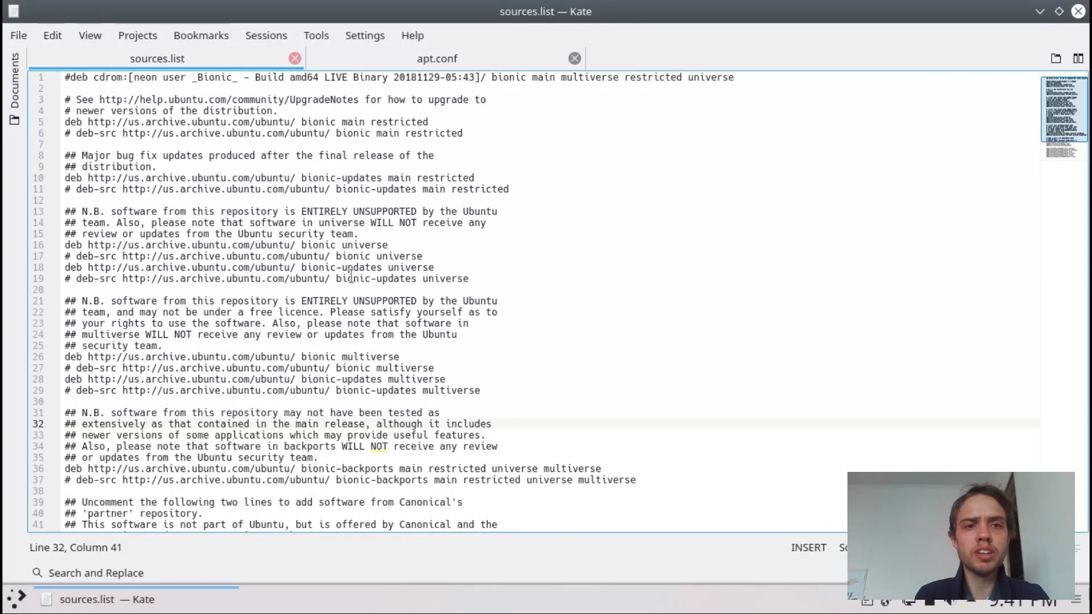
mouse_move(792, 95)
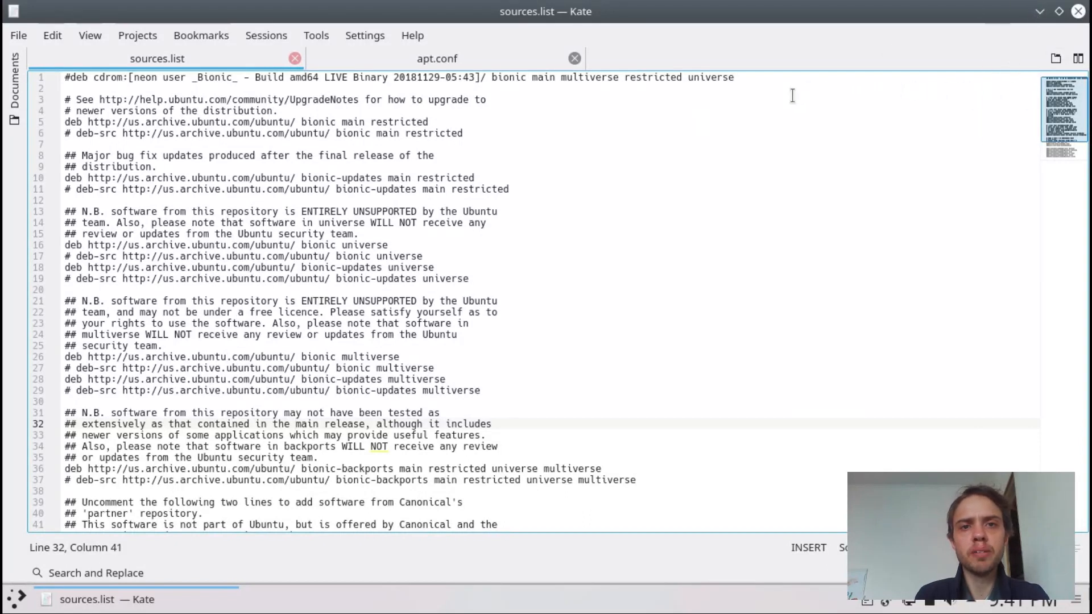
mouse_move(726, 94)
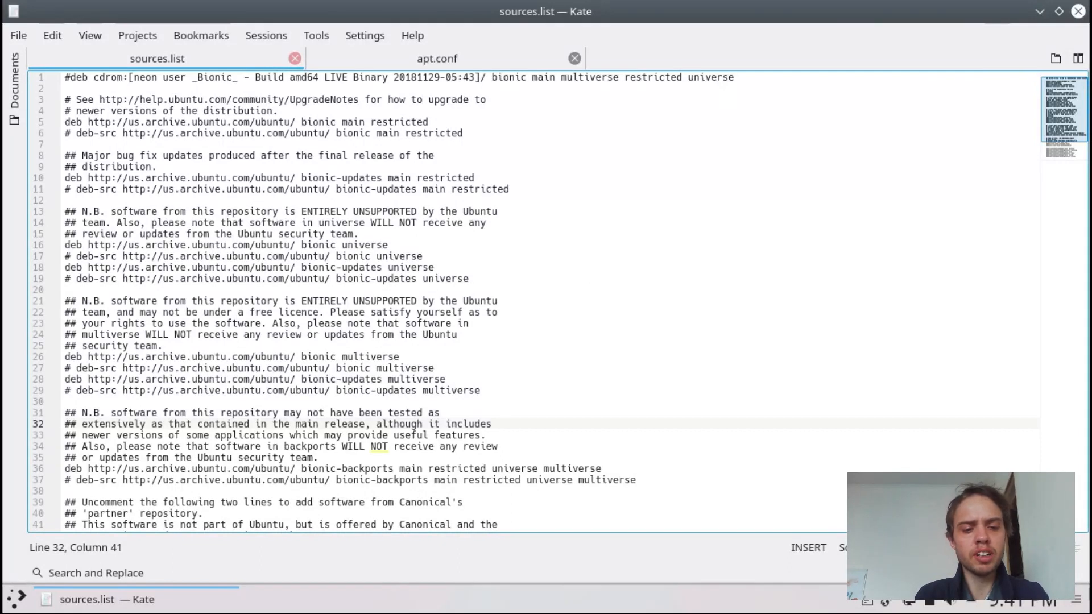
- Close sources.list and apt.conf with Ctrl+W, switching documents via Ctrl+E
key(ctrl+w)
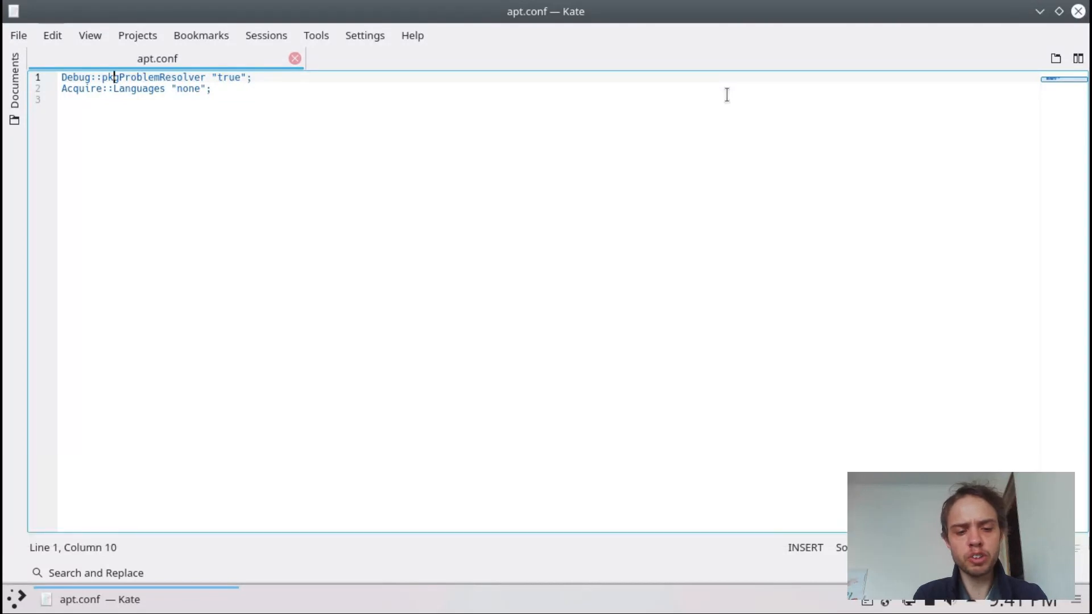
key(Ctrl+e)
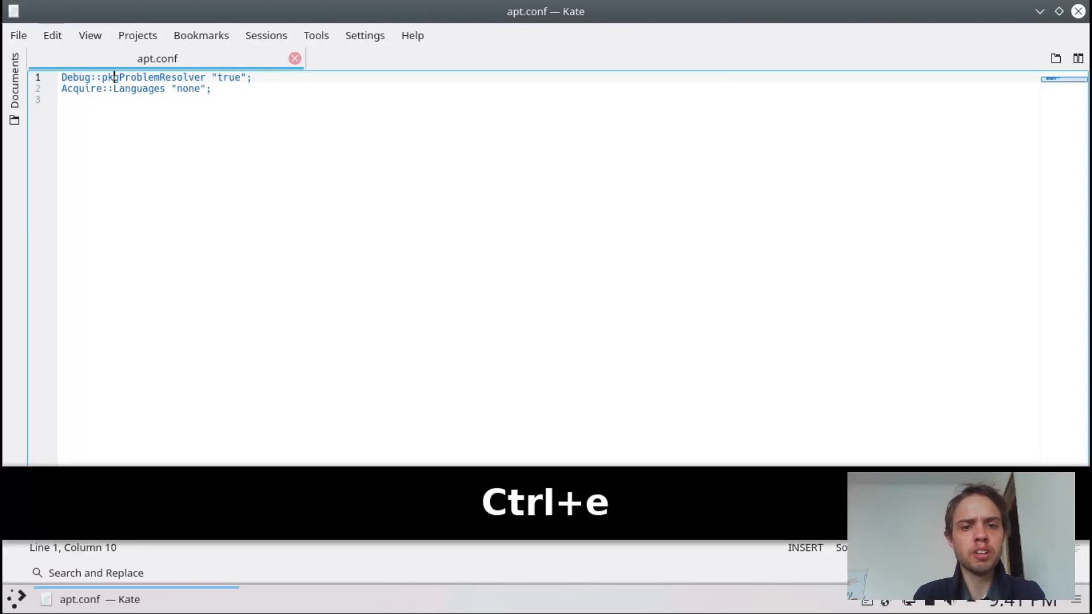
key(Ctrl+w)
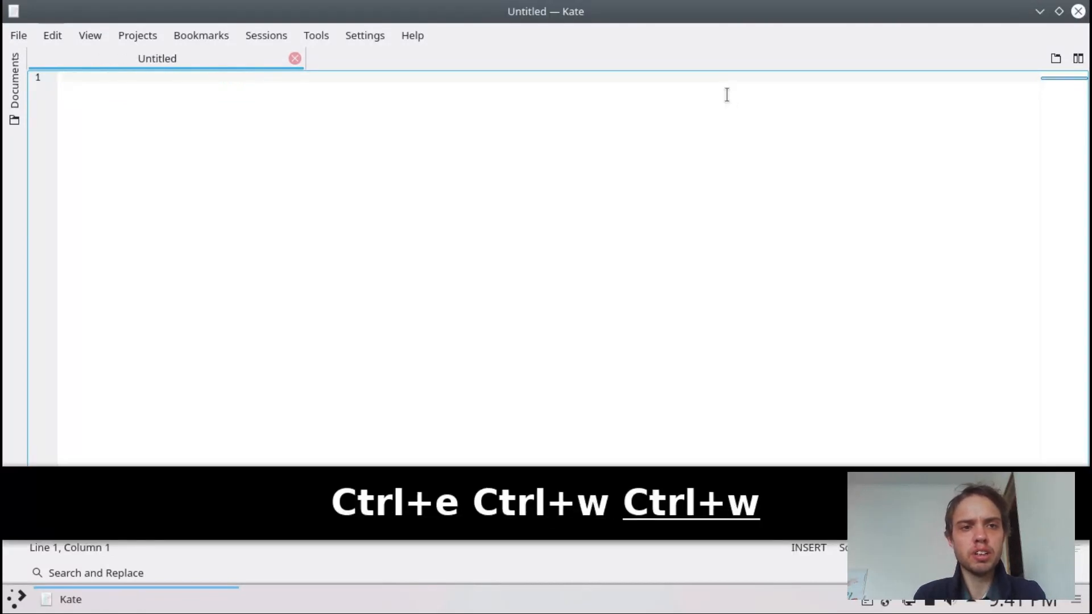
key(Ctrl+w)
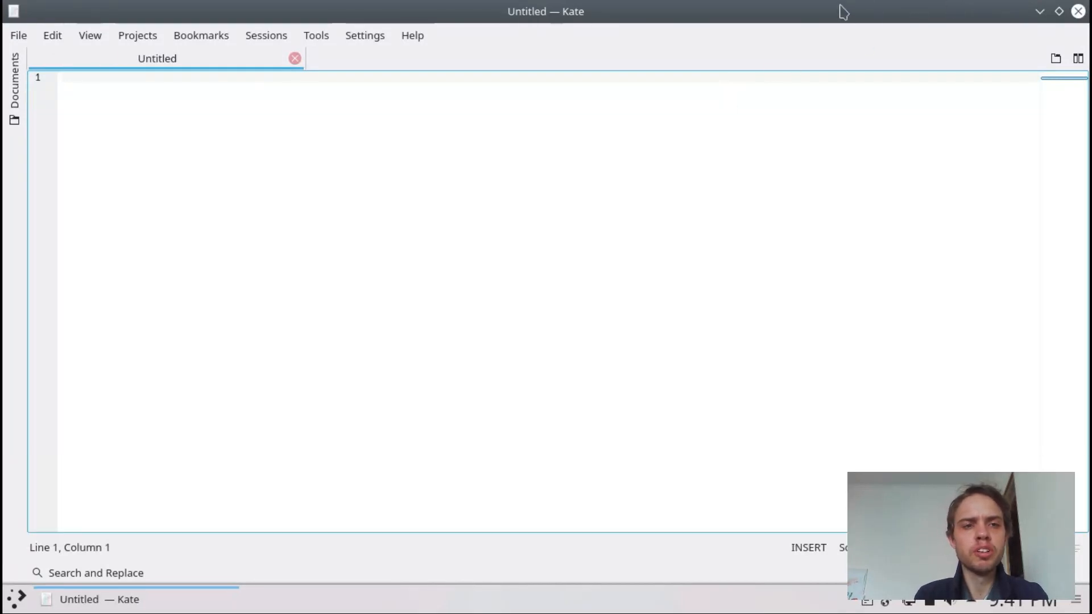
mouse_move(1057, 13)
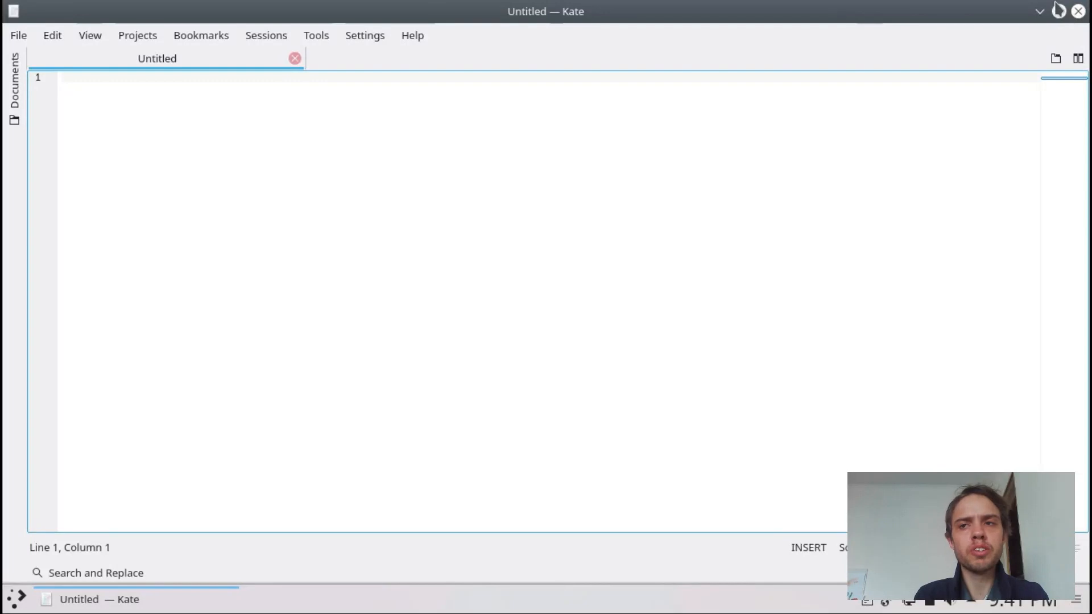